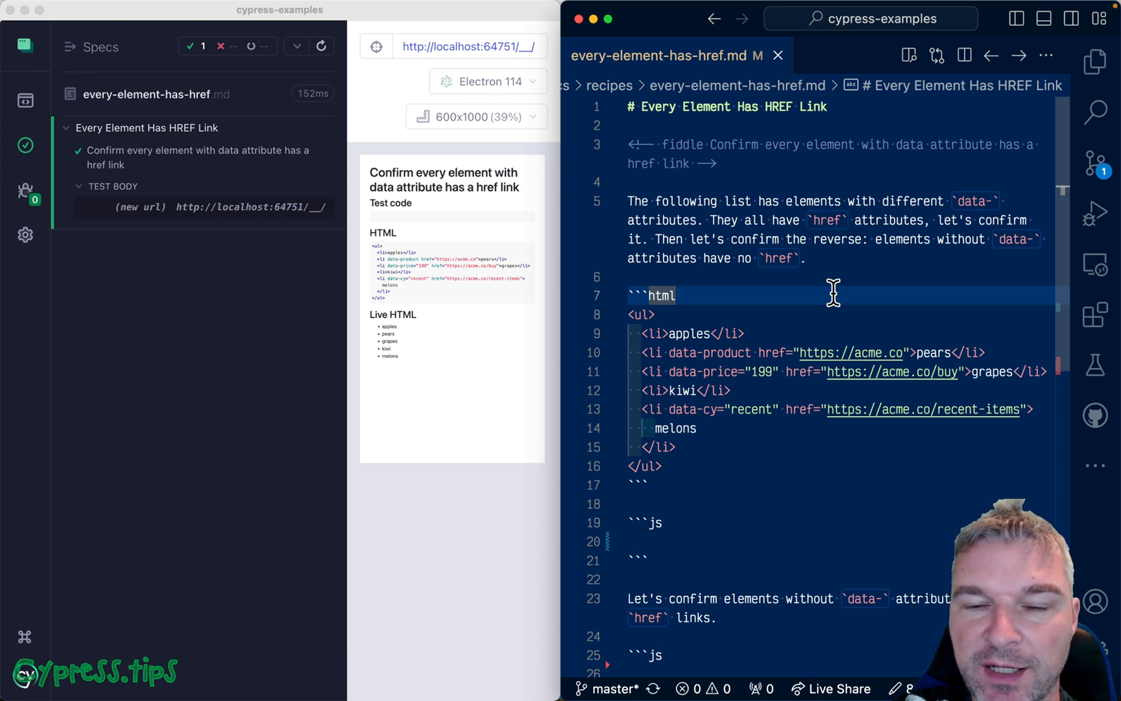
mouse_move(771, 317)
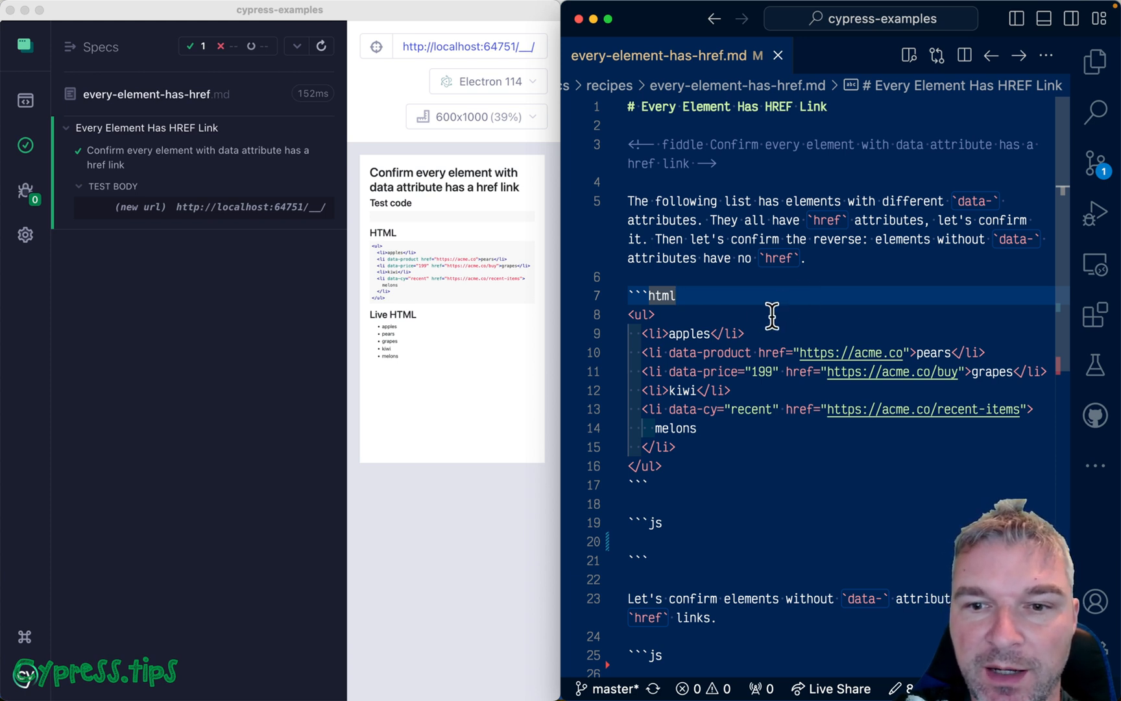
Step: Type cy.get('ul *') in the first js block and start a new line below it
click(656, 314)
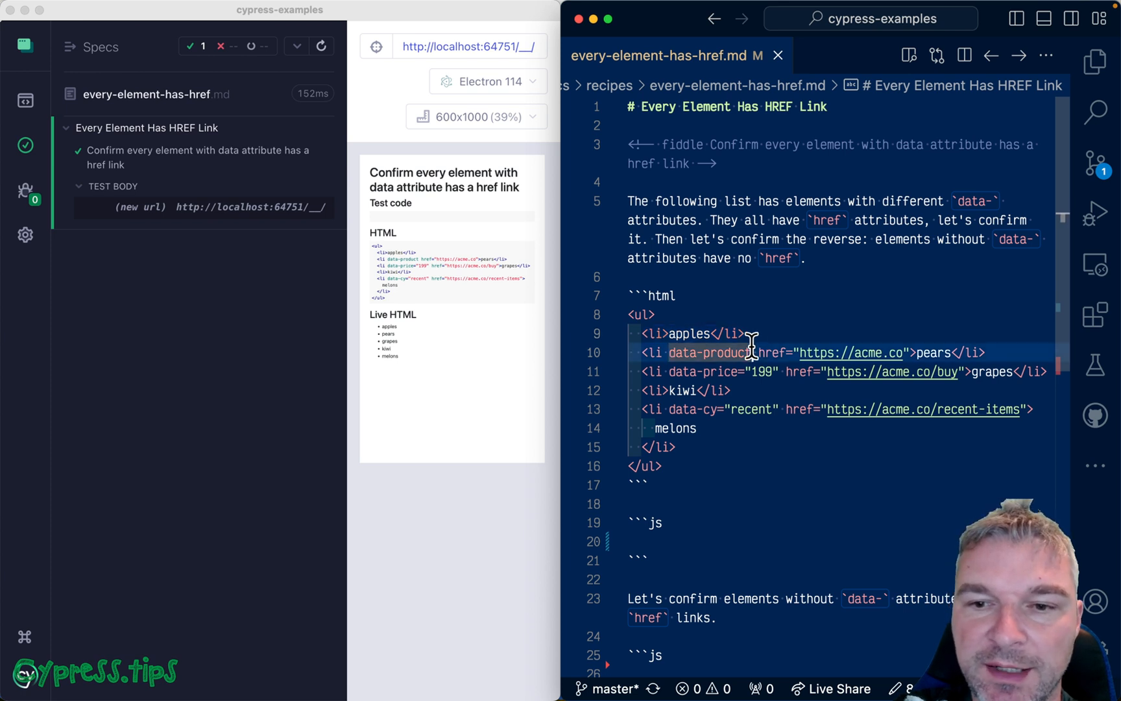
double_click(708, 352)
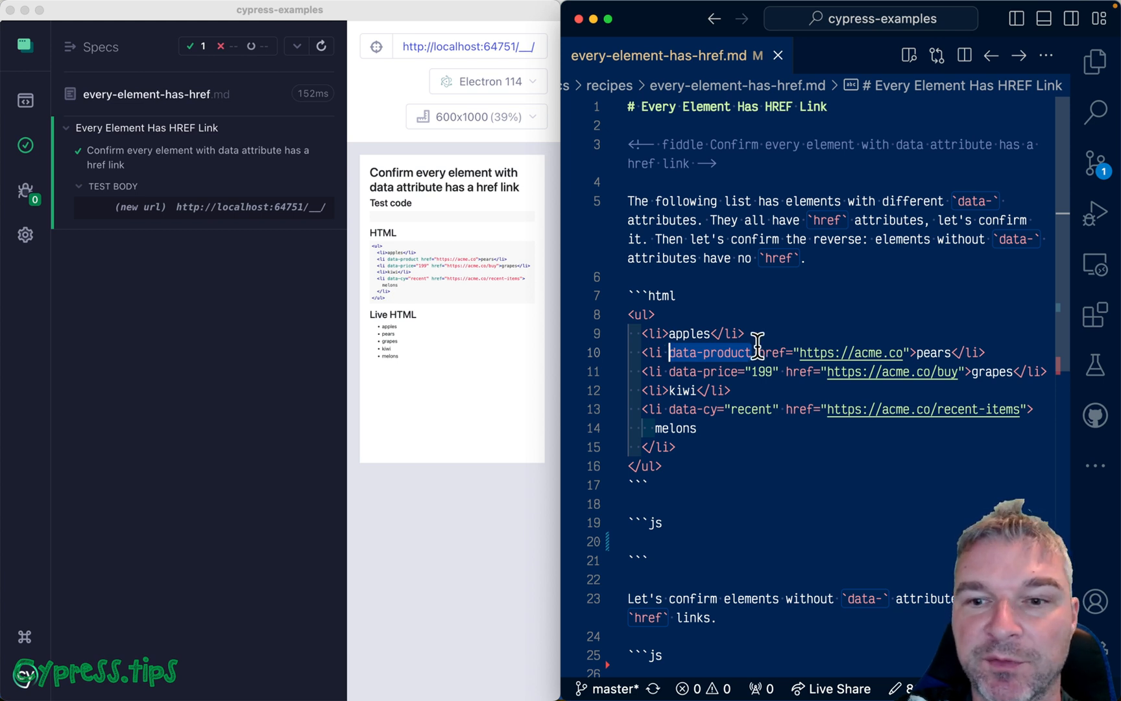
mouse_move(847, 368)
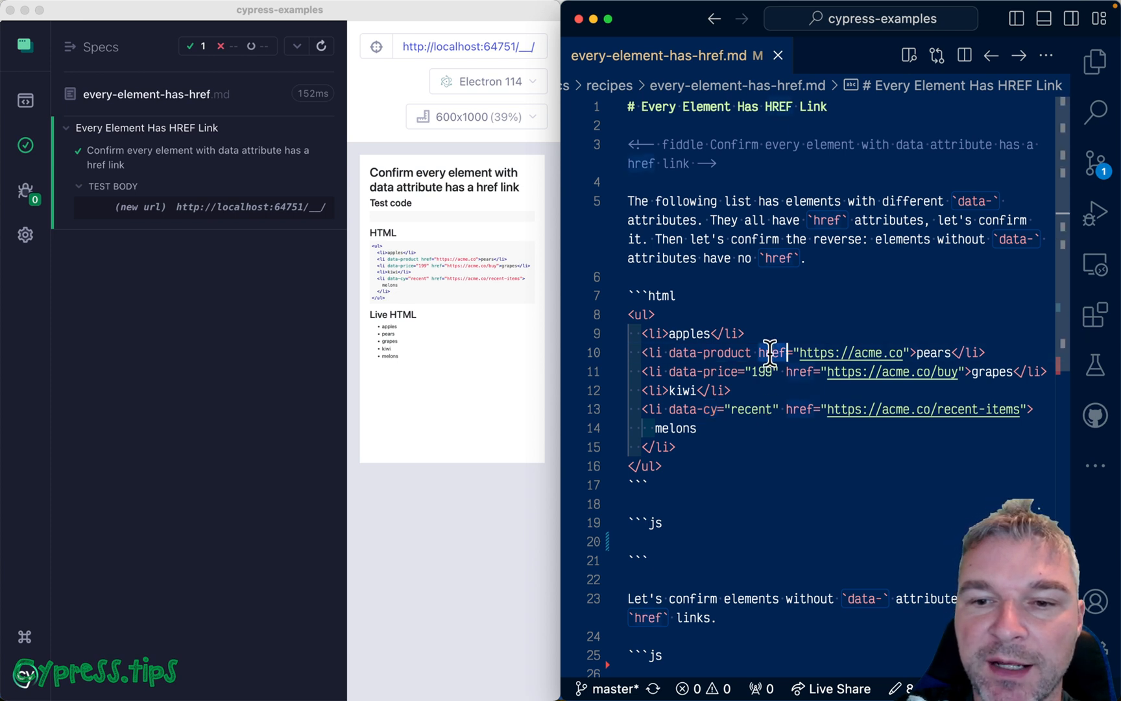
mouse_move(797, 409)
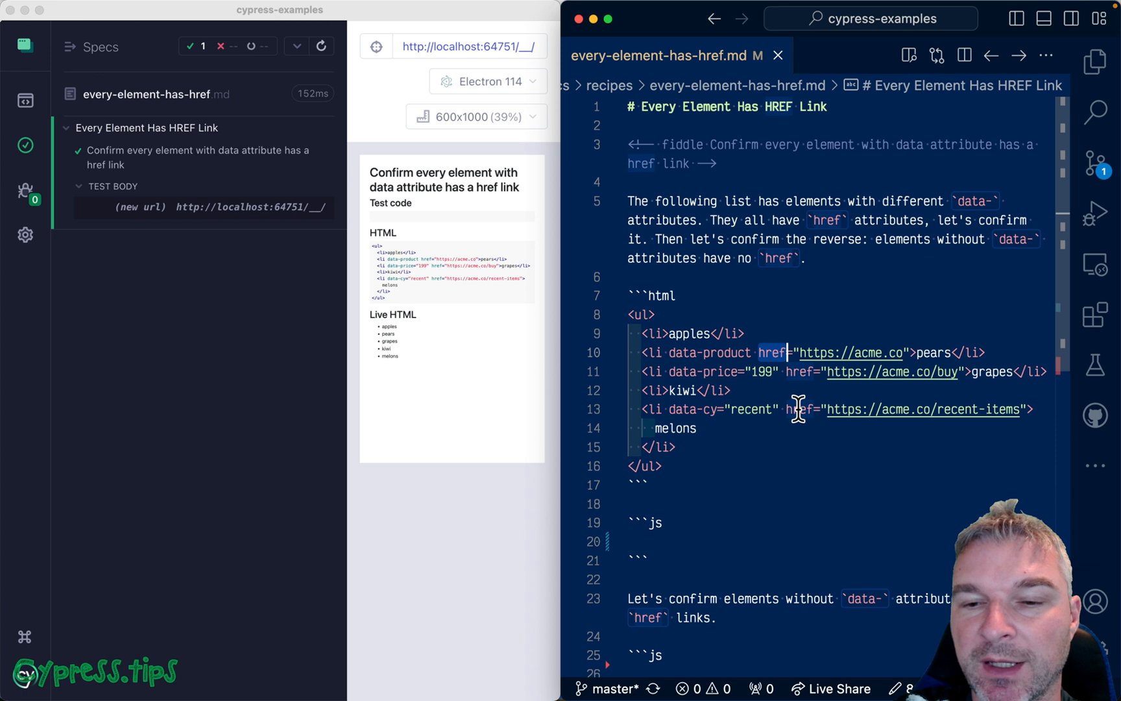
mouse_move(761, 365)
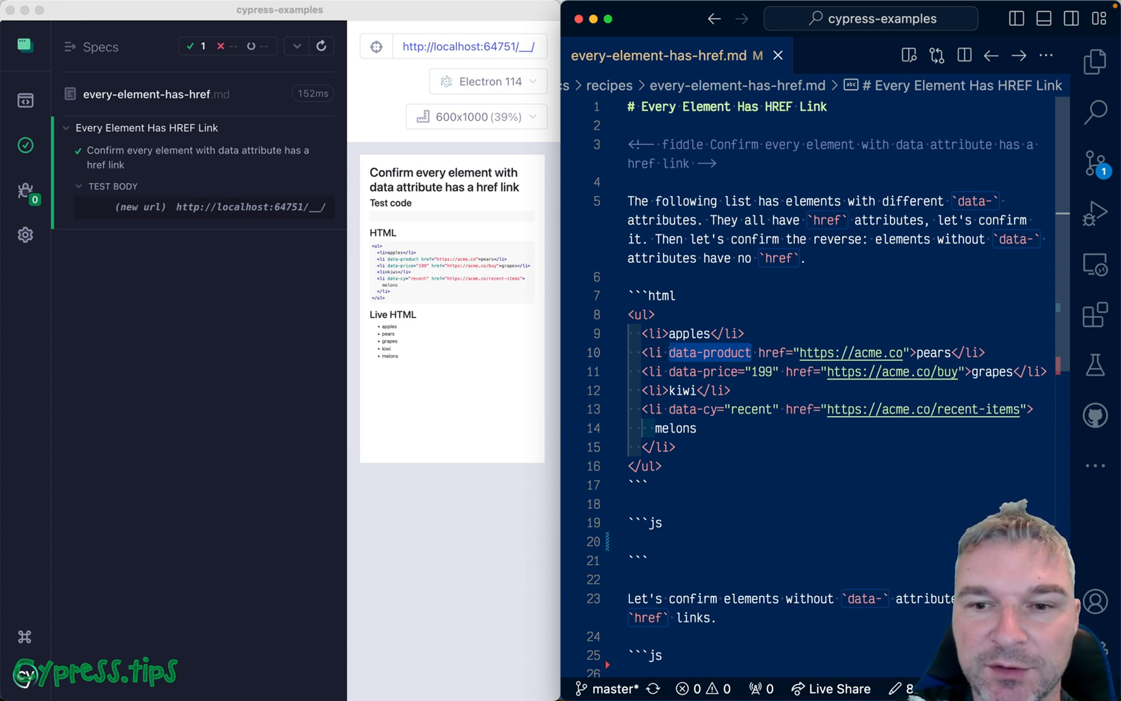
scroll(down, 3)
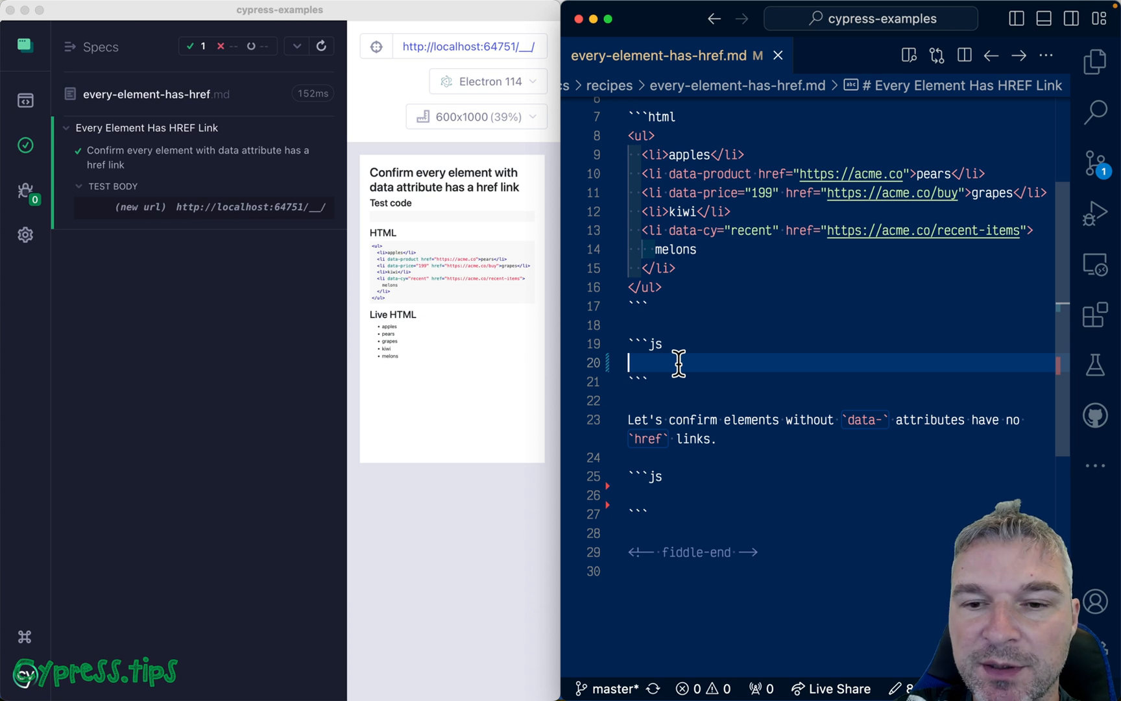
text(cy.ge)
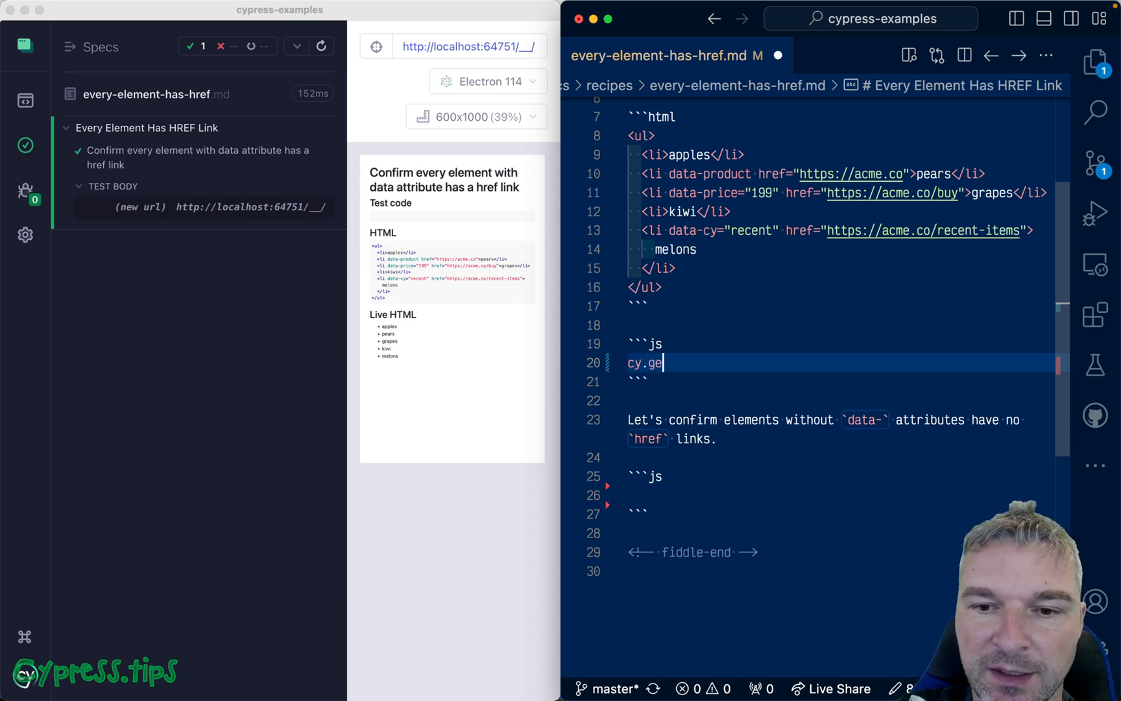
text(('*'))
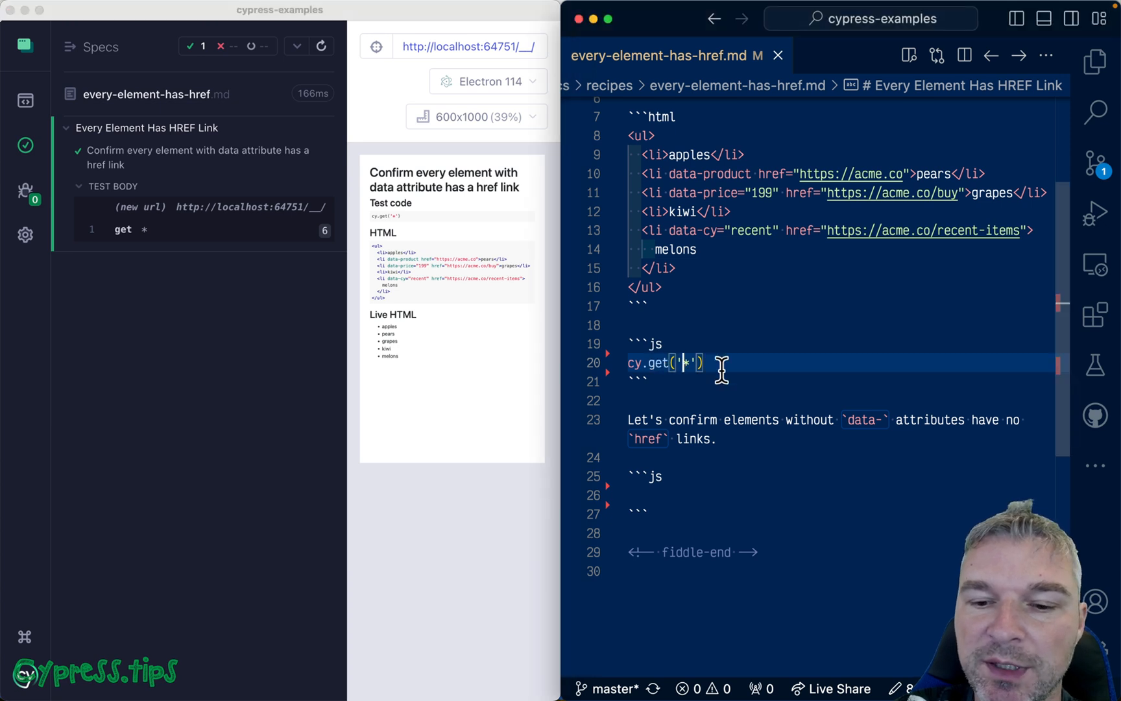
text(ul)
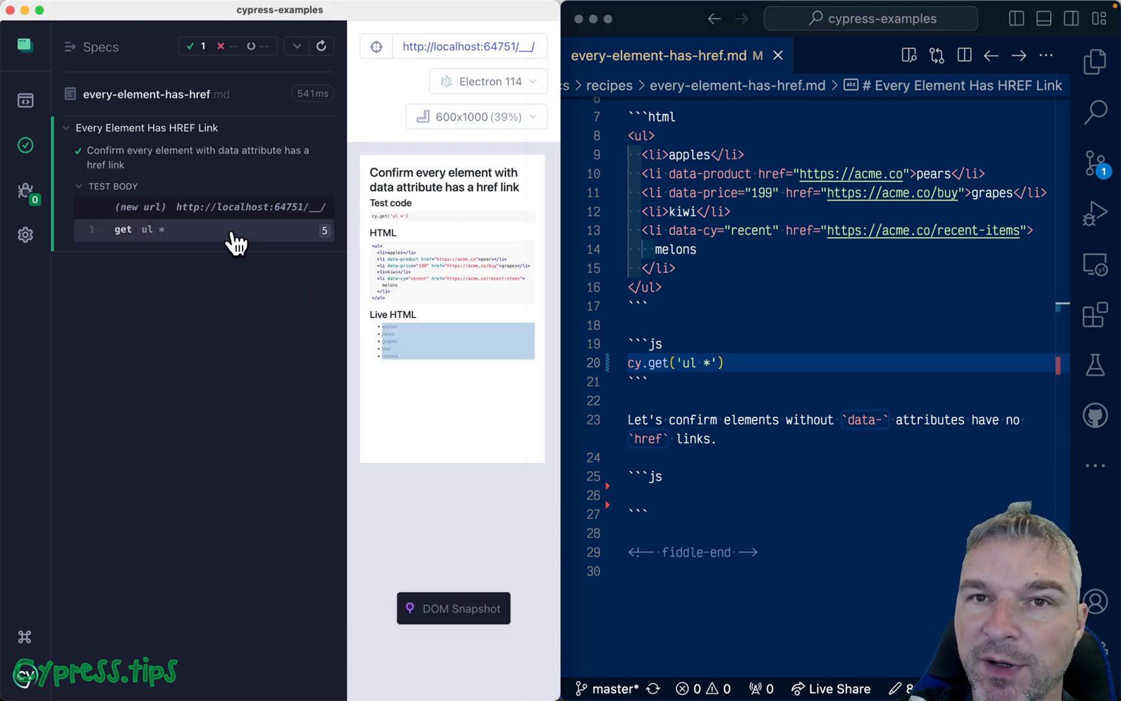
key(enter)
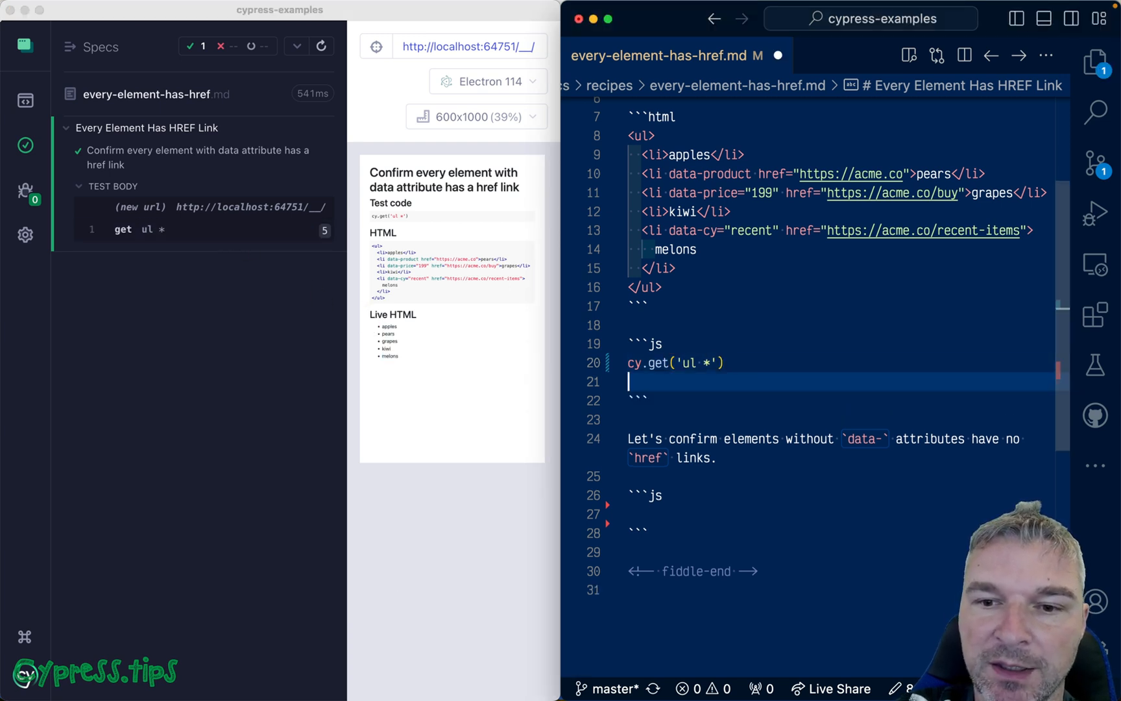
Step: Chain .filter((k, el) => { }) onto the query and begin const names = el. inside it
text(.)
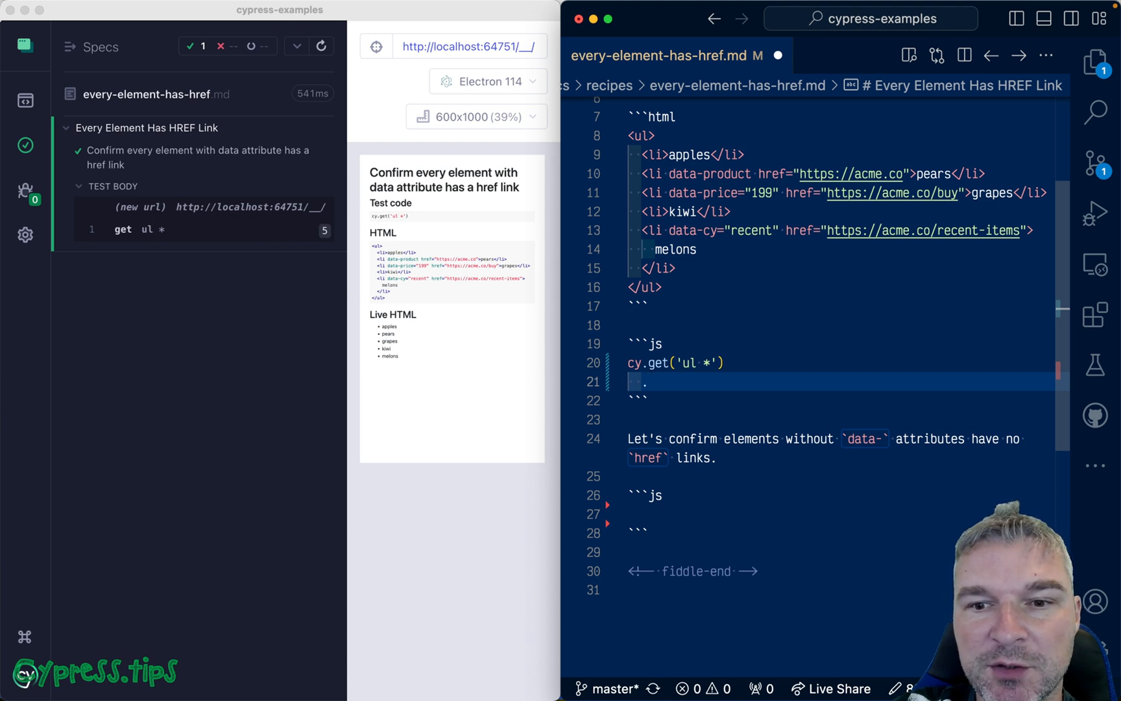
text(.filter())
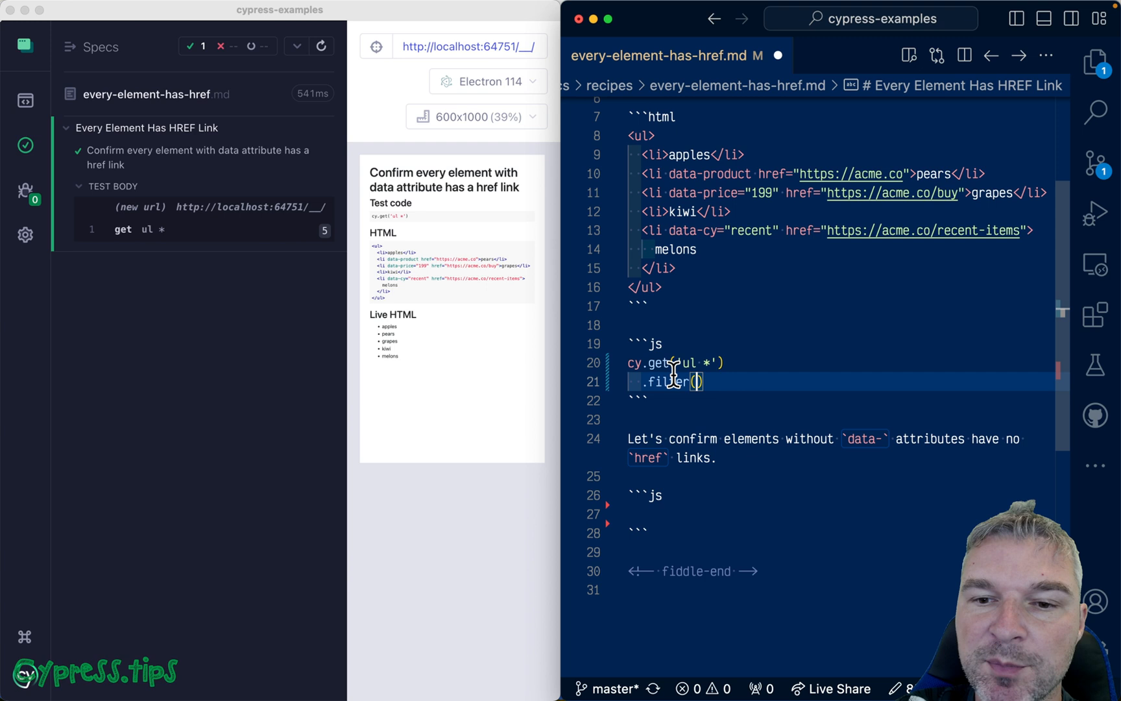
text(())
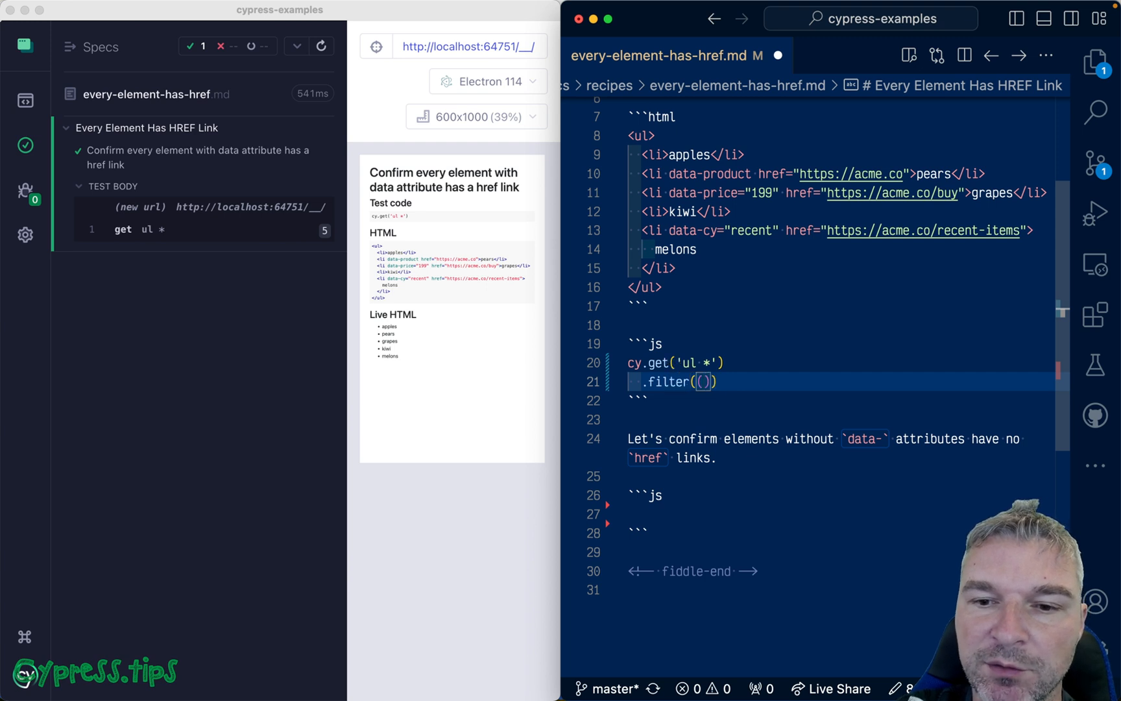
text(=> {)
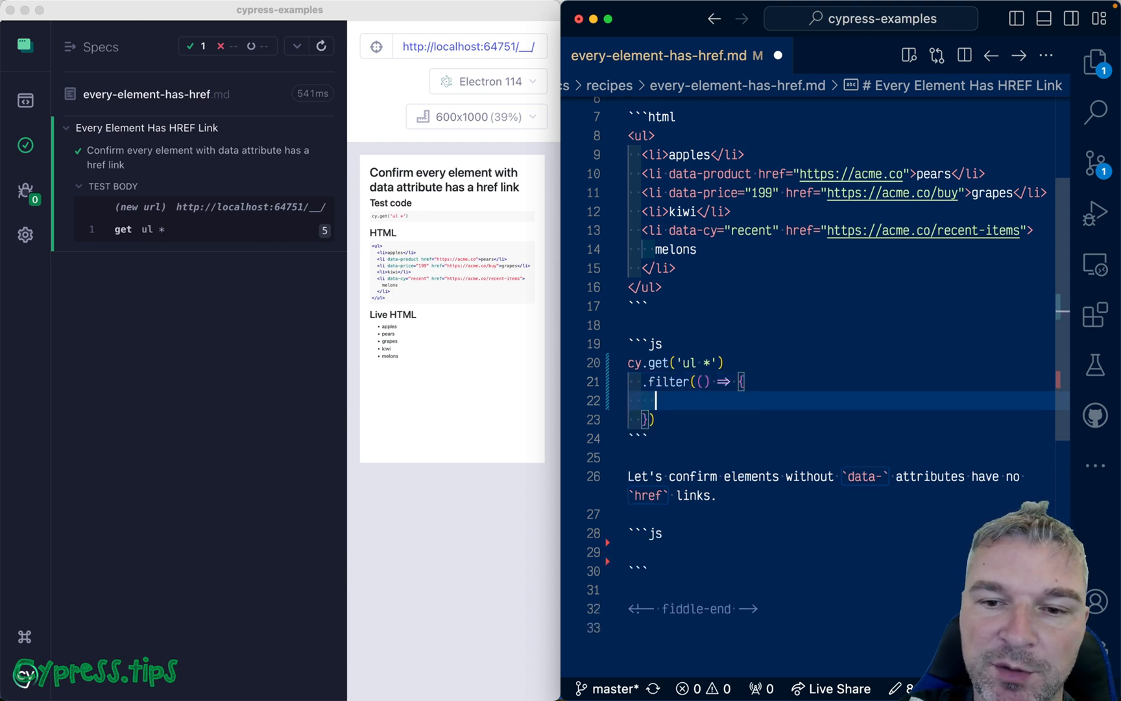
text(k)
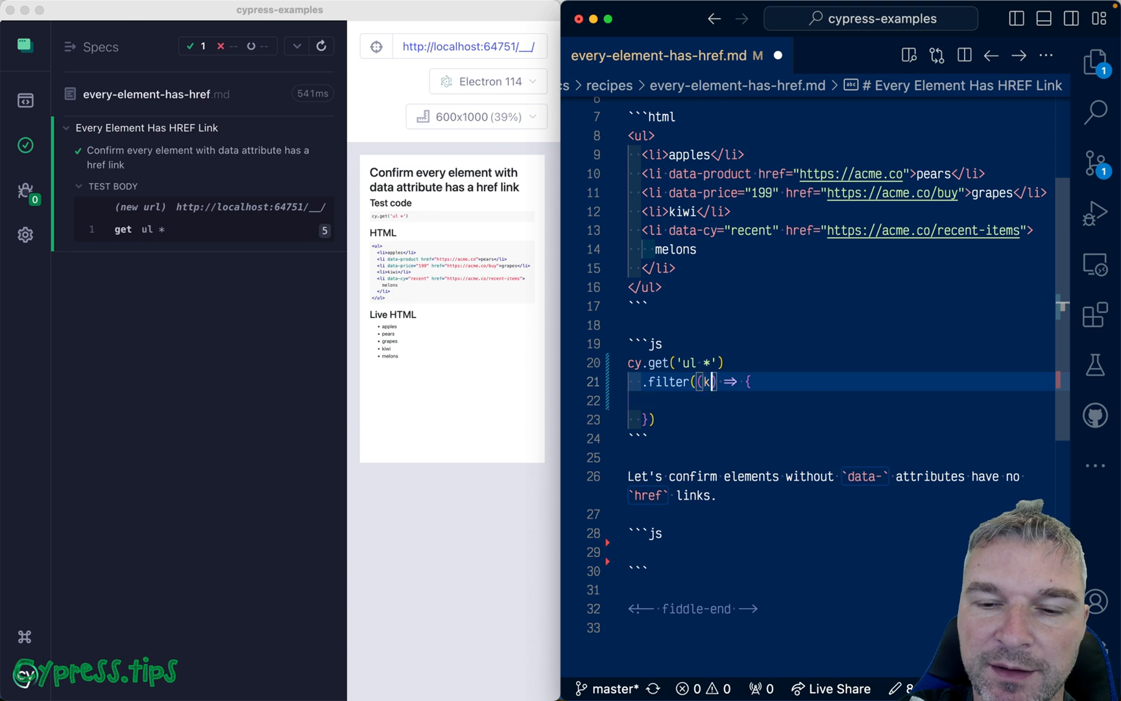
text(, el)
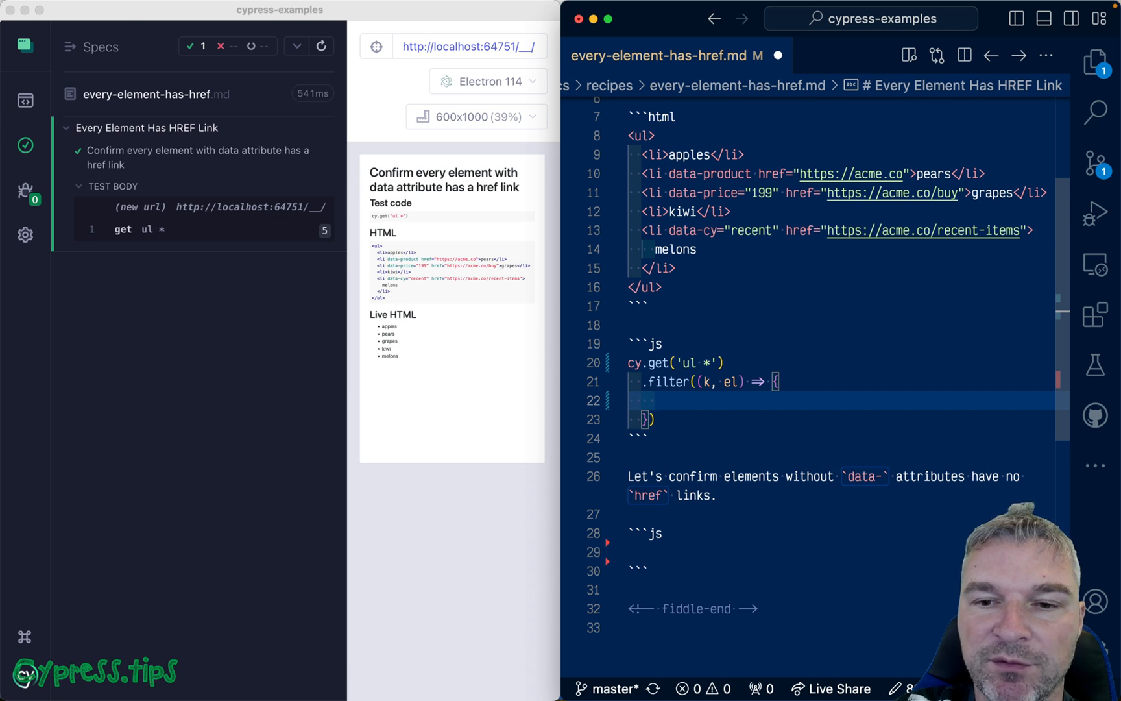
text(const)
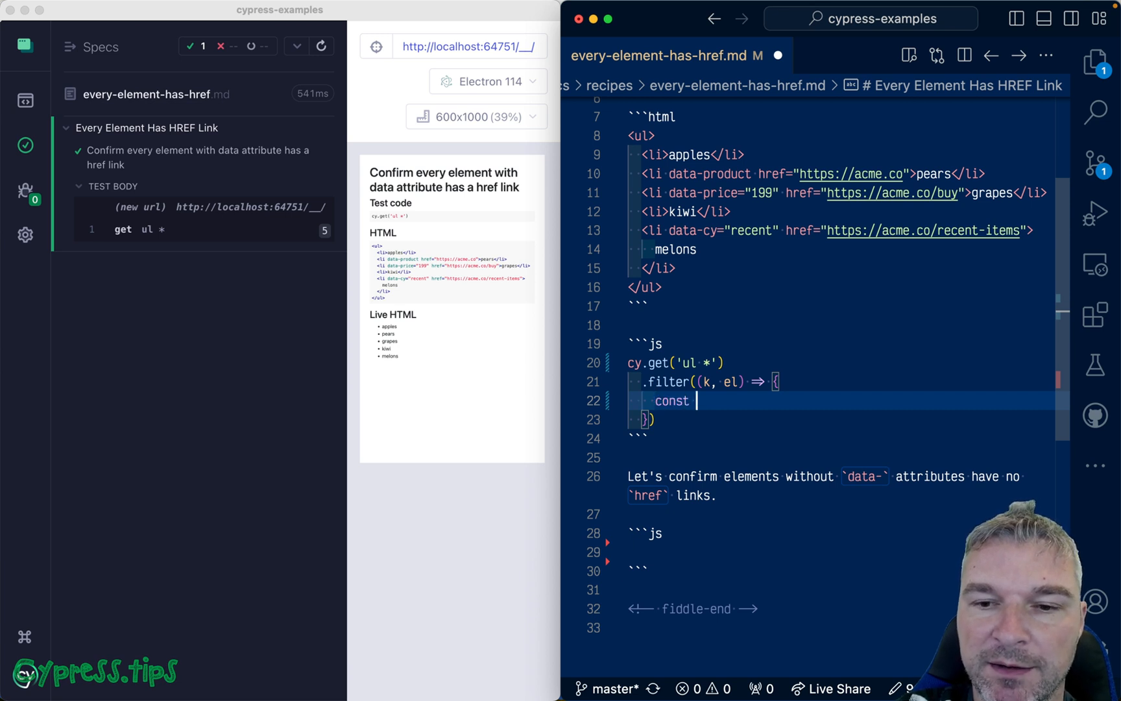
text(names =)
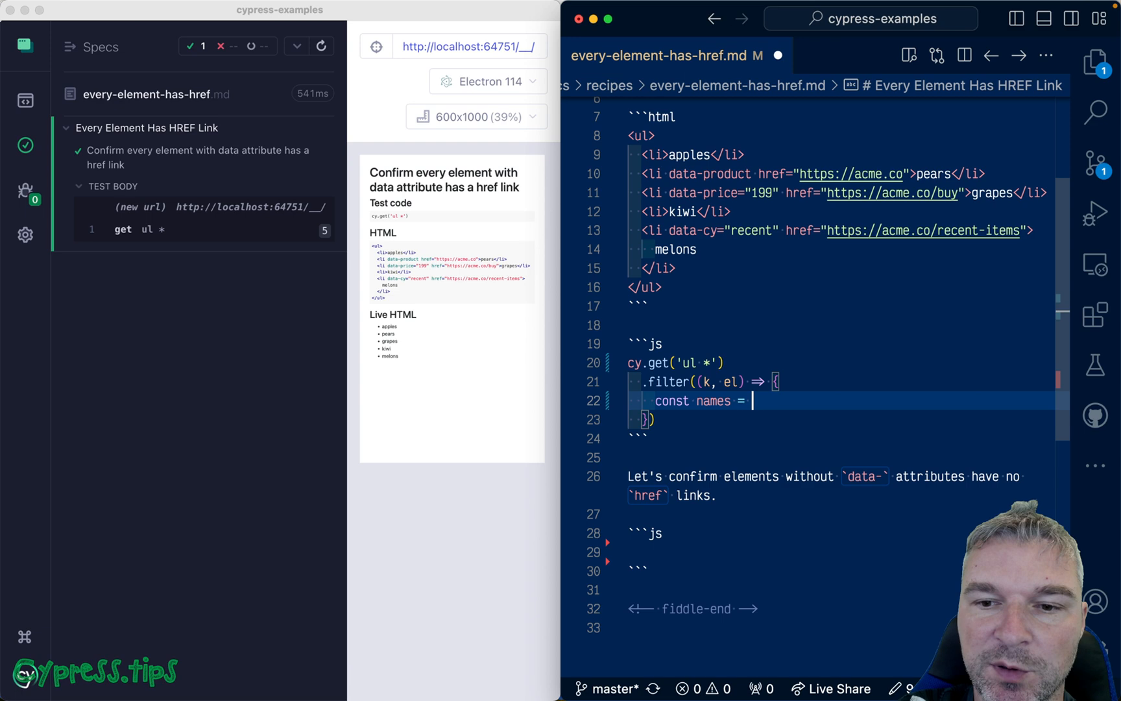
text(el.)
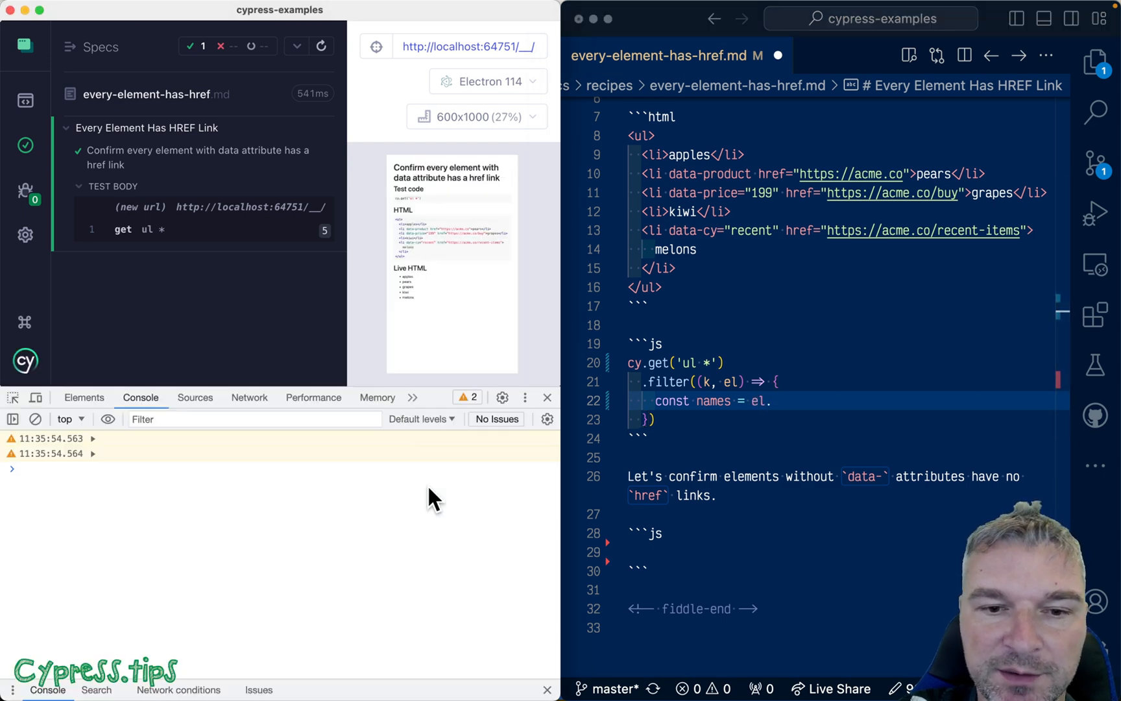
Step: Run $0.getAttributeNames() in the DevTools console, confirming ['data-product', 'href'], then close DevTools
click(84, 397)
text($0.get)
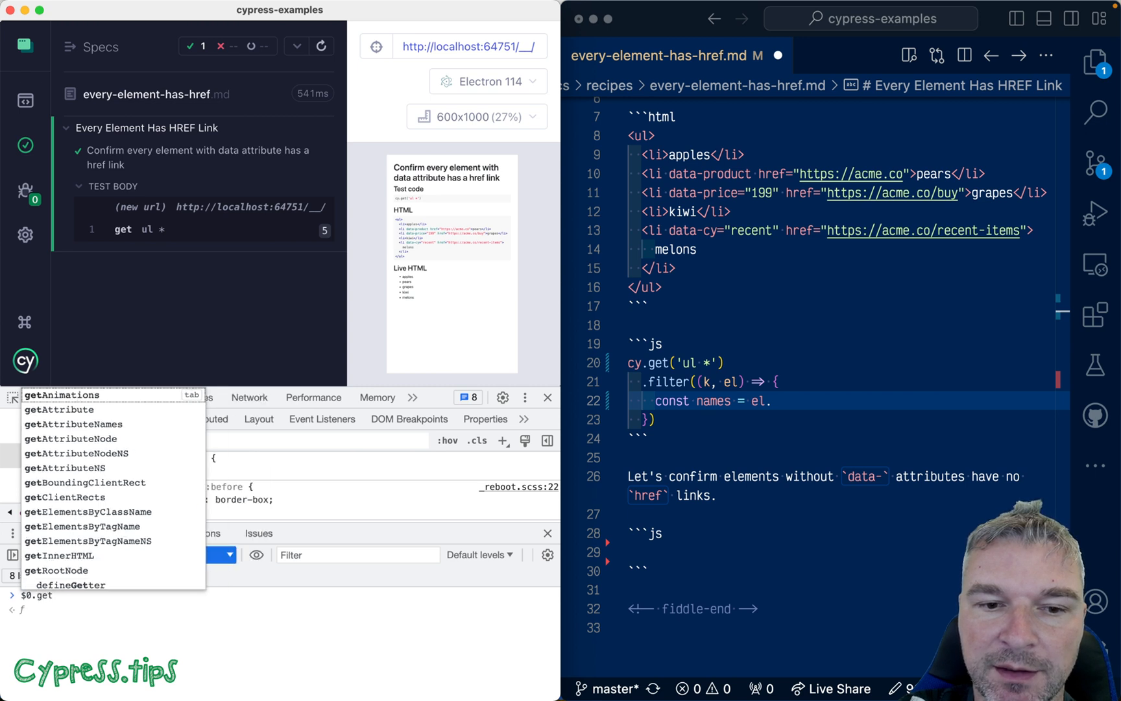
click(71, 423)
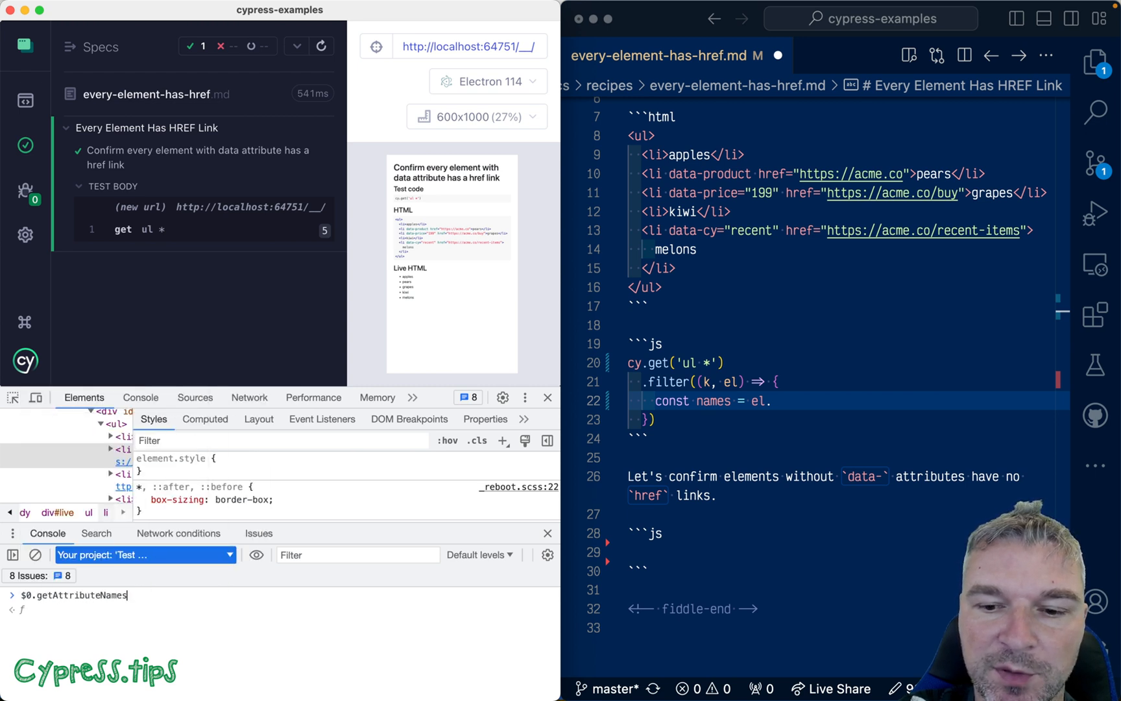
key(Return)
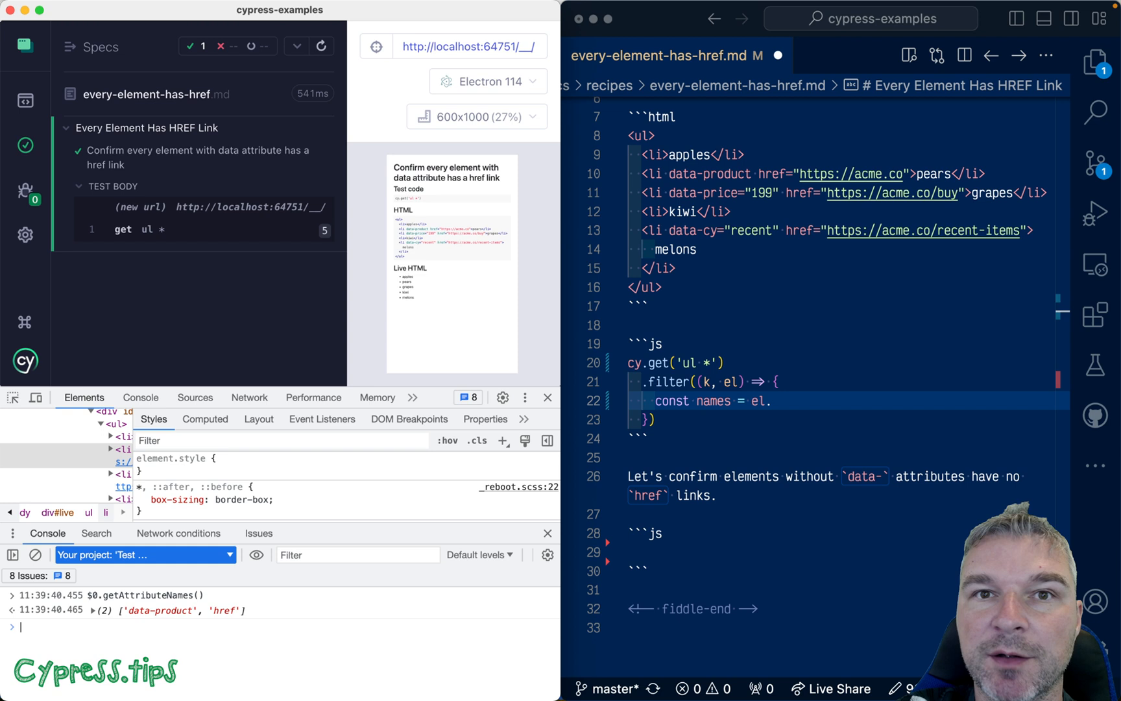
mouse_move(210, 607)
text(getAttributeNames()
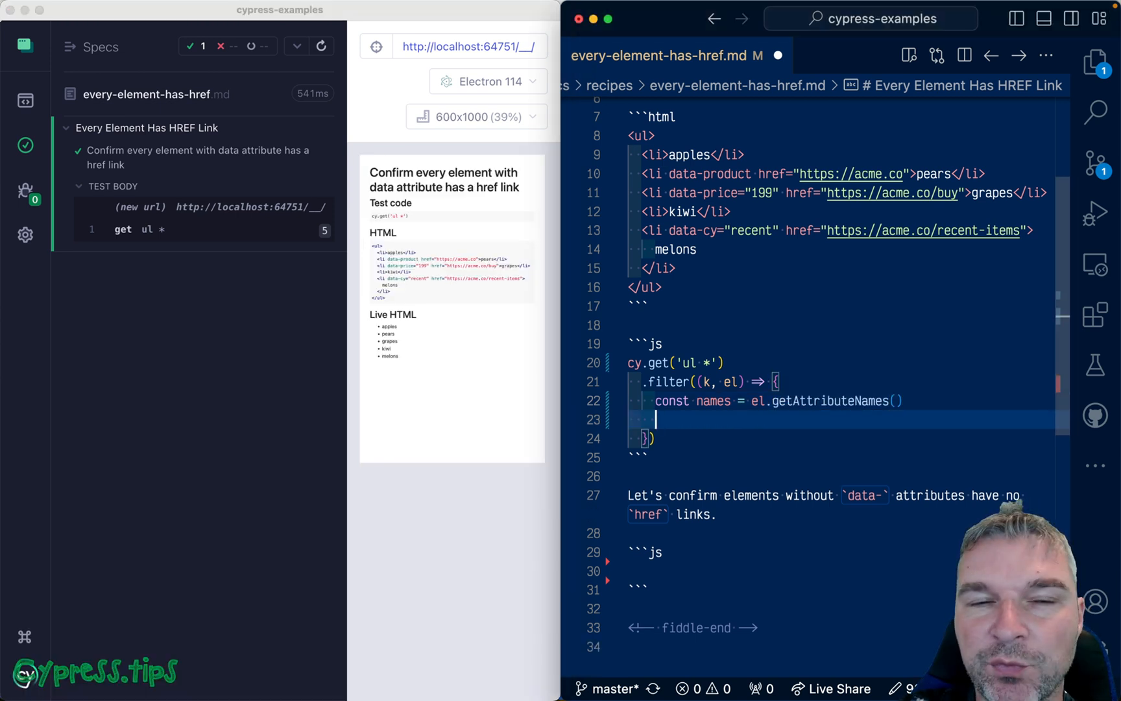
Step: Make the filter return names.some(name => name.startsWith('data-')), keeping three elements
text(return)
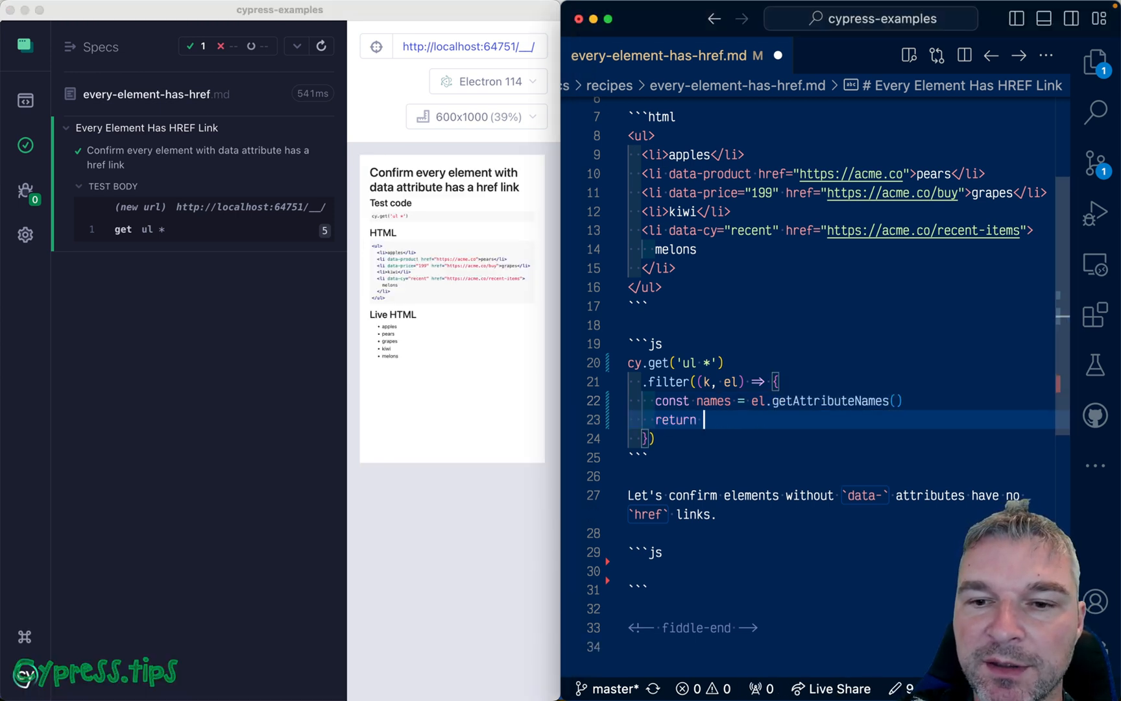
text(names.some())
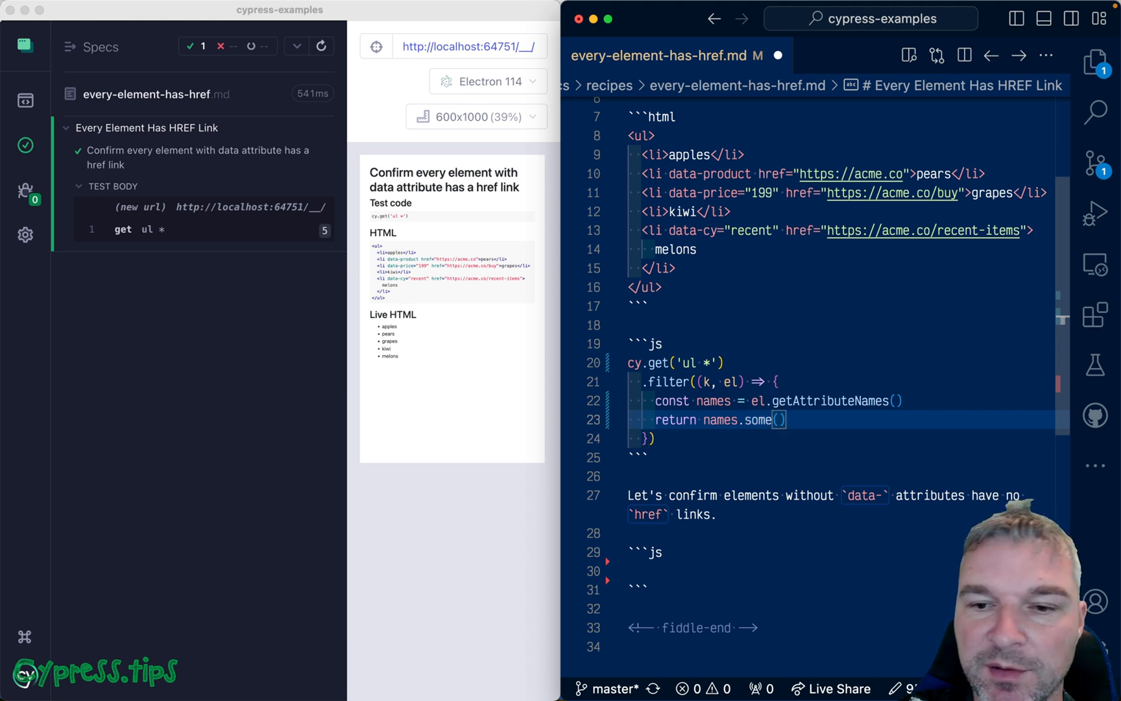
text(name =>)
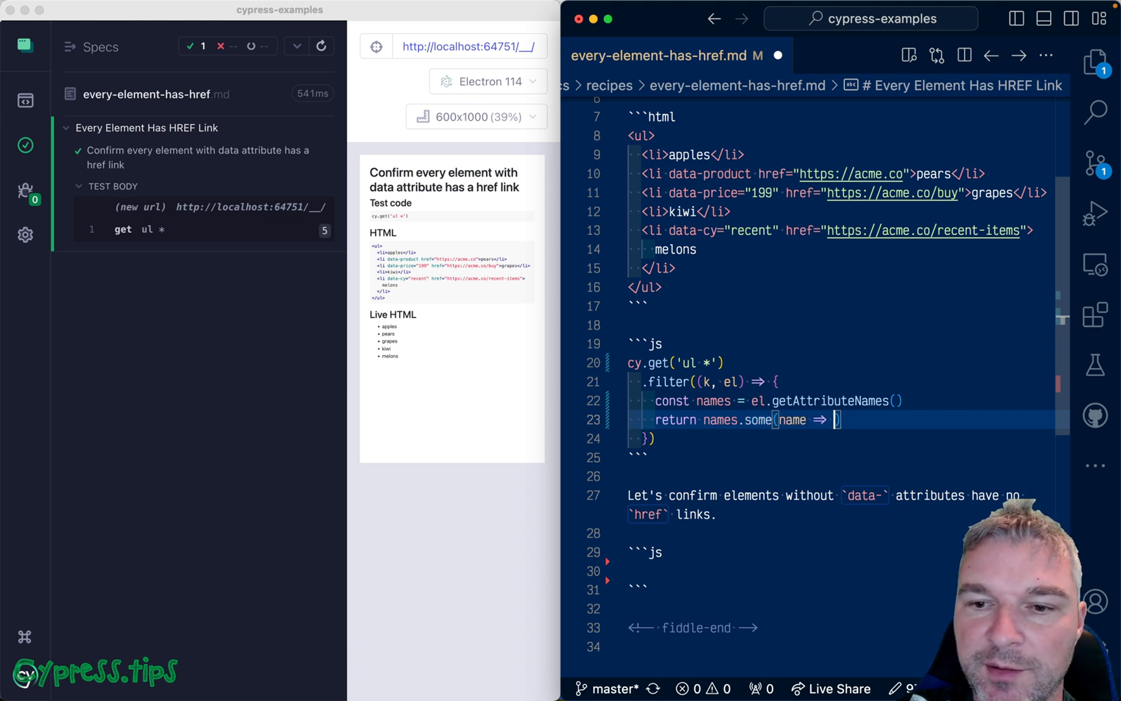
text(name.startsWith()
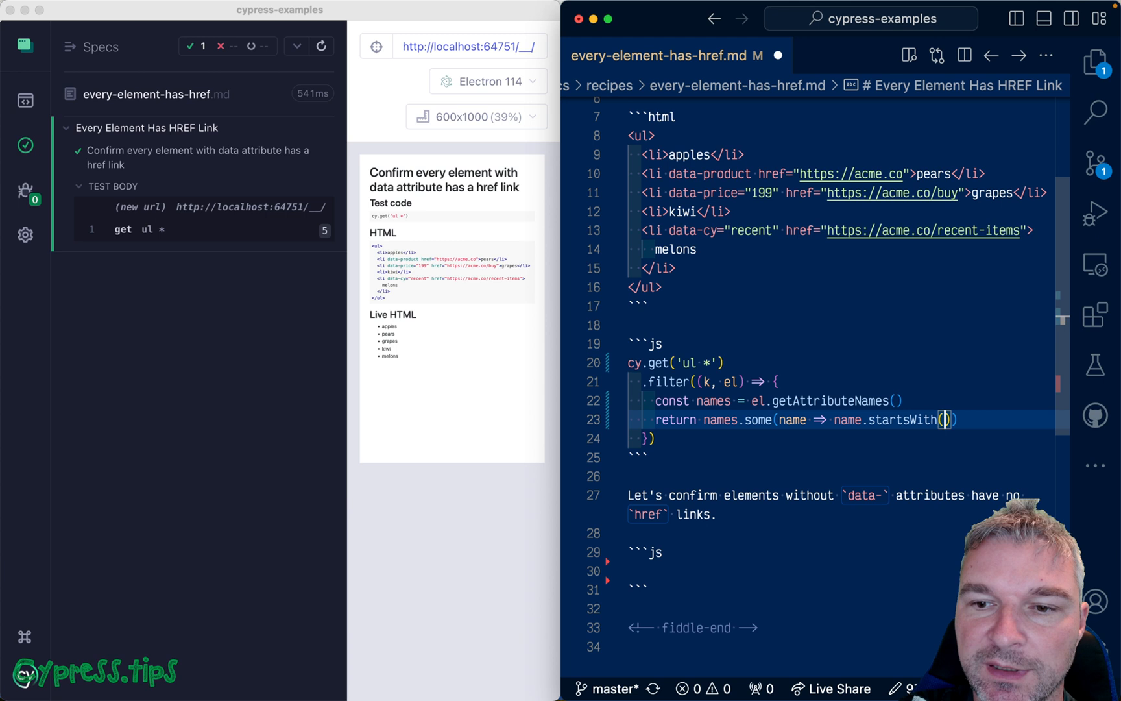
text('data-')
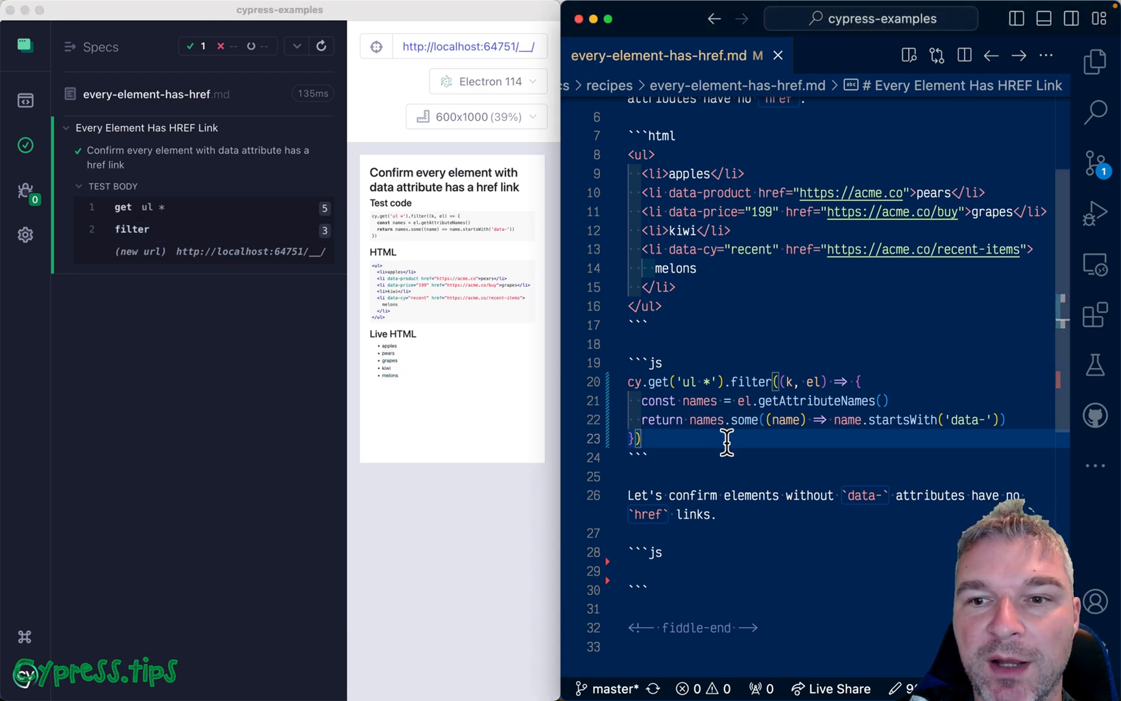
mouse_move(727, 441)
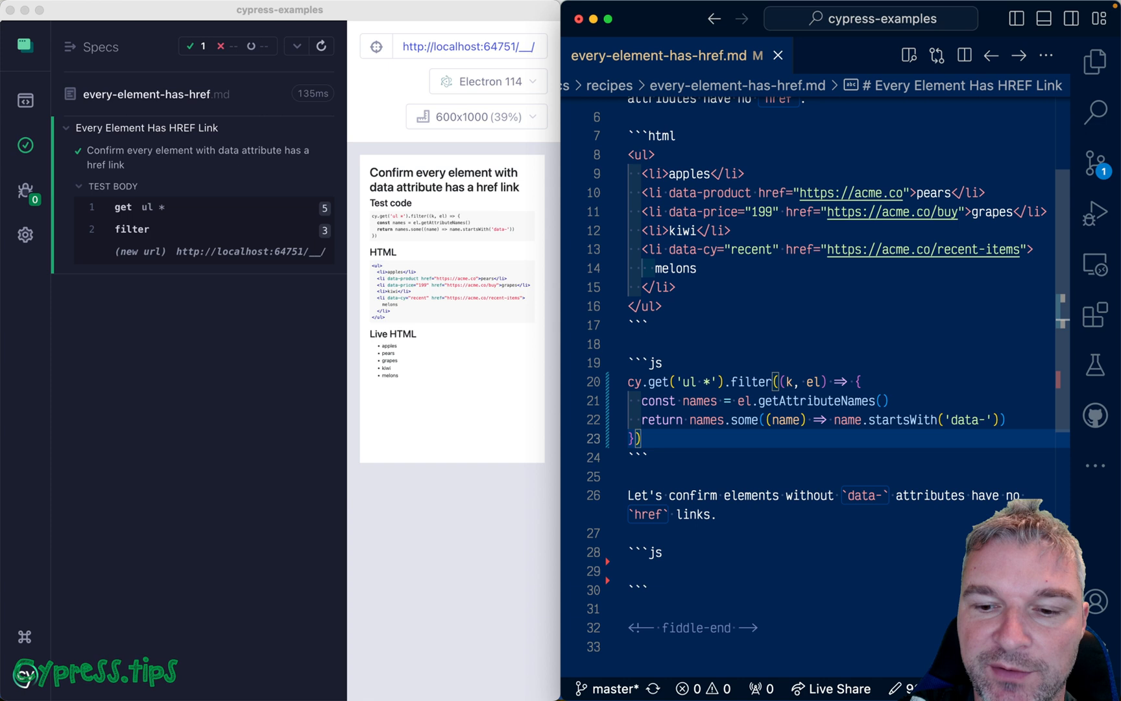
Step: Chain .each($el => expect($el).to.have.attr('href')) after the filter and save
text(.every)
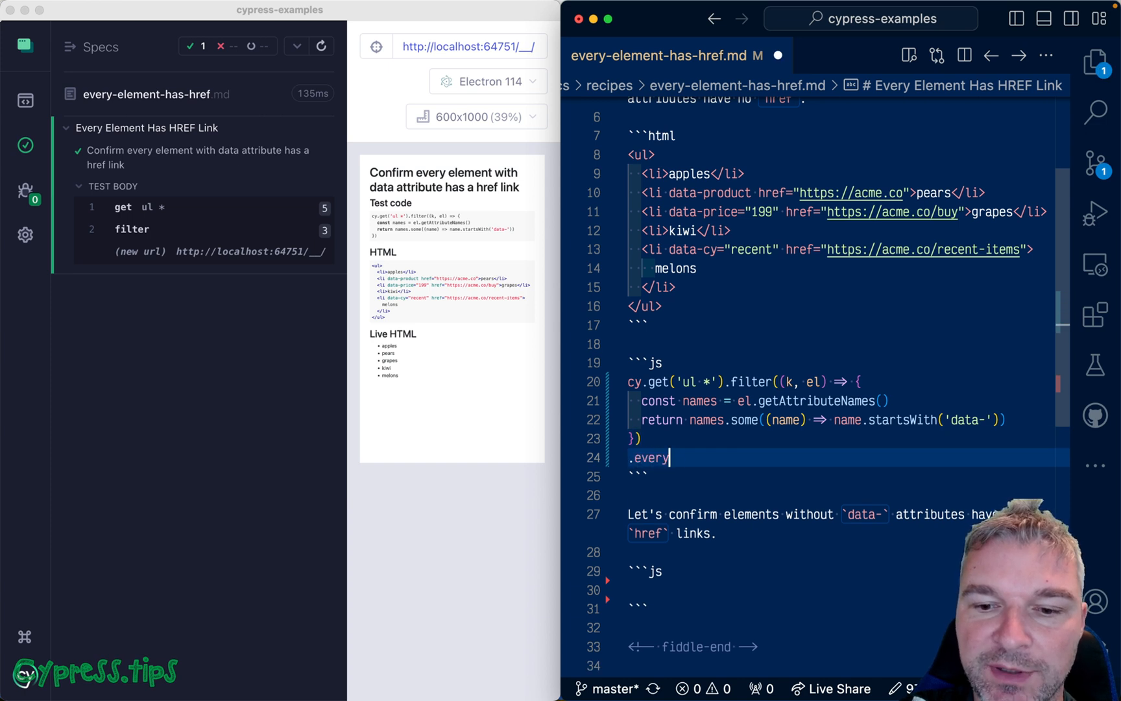
text(($el => {)
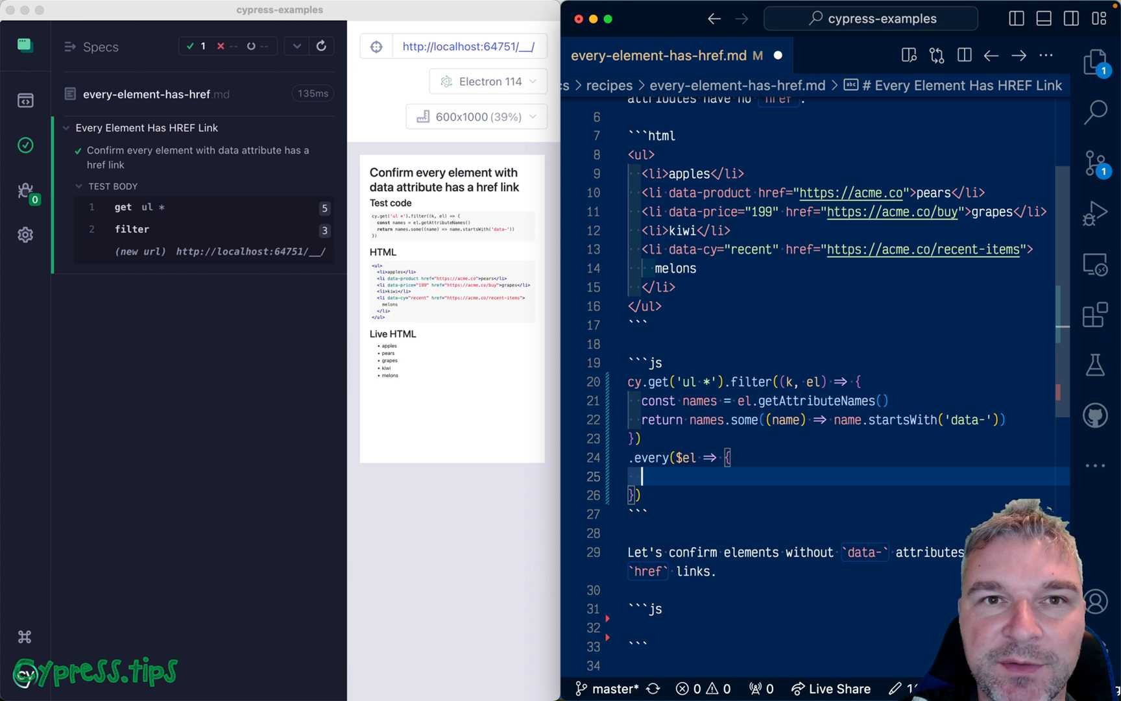
text(expe)
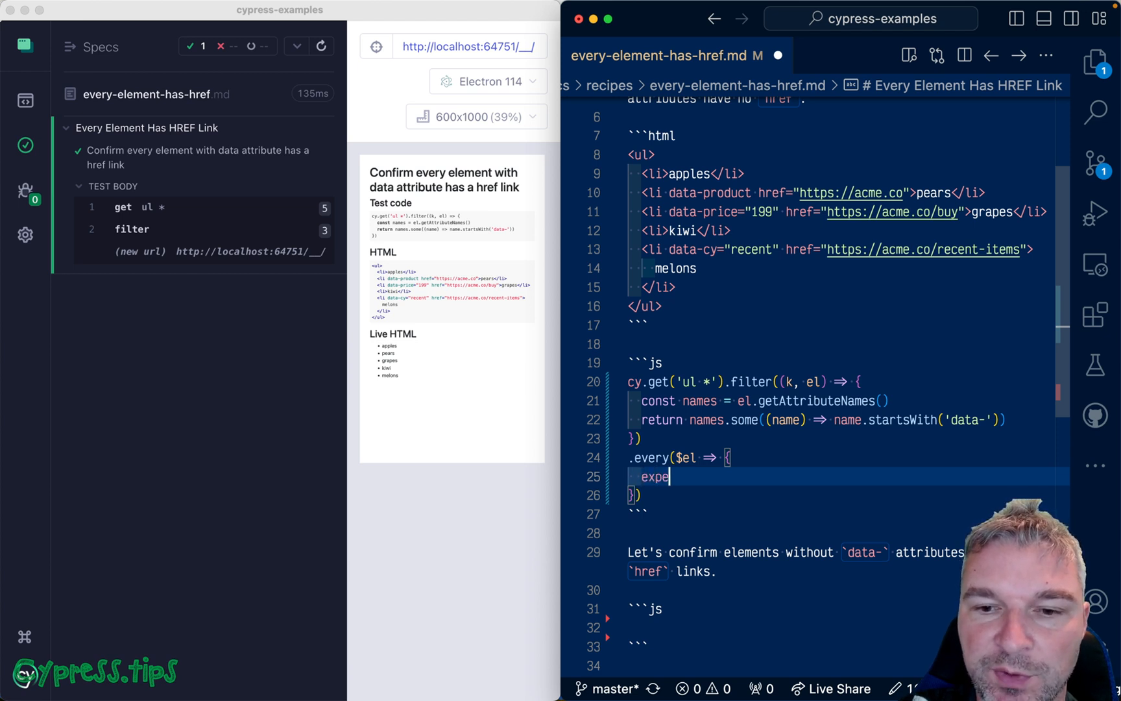
text(ct($el))
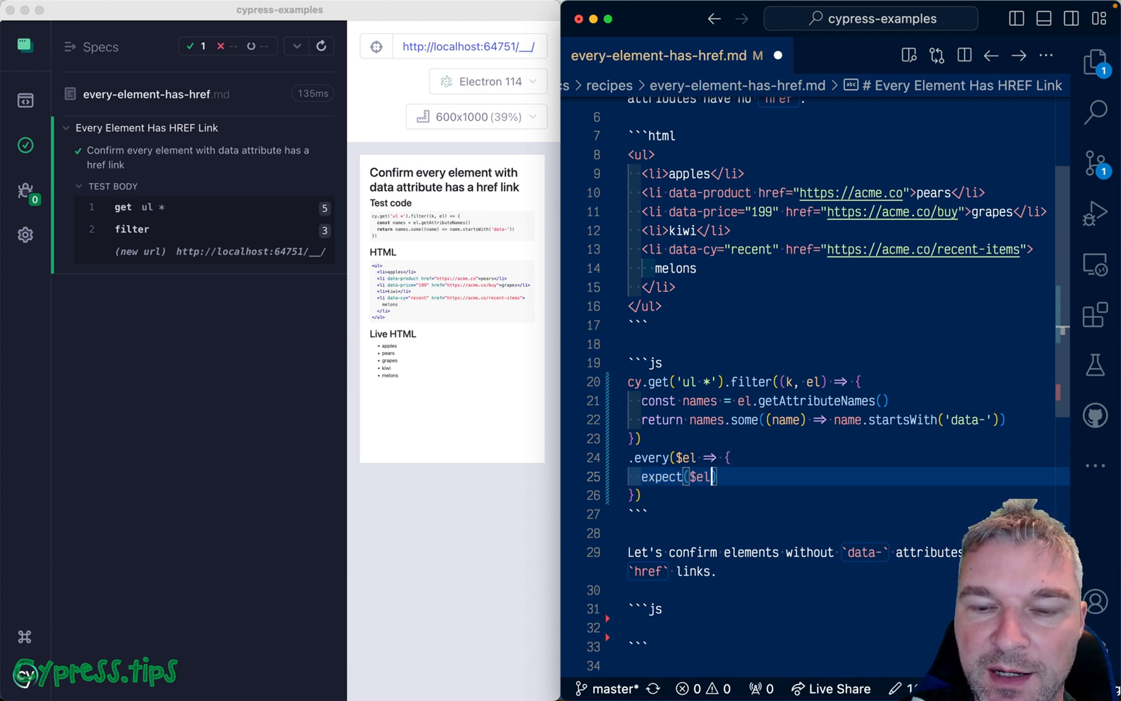
text(.to.have.a)
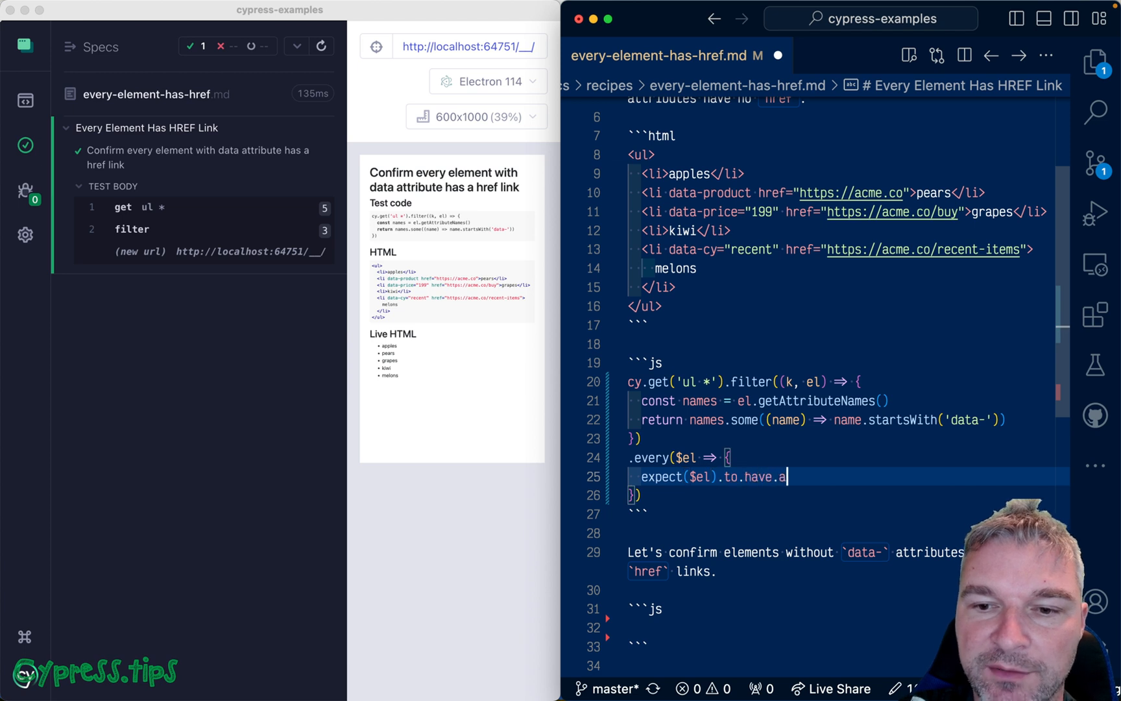
text(ttr(''))
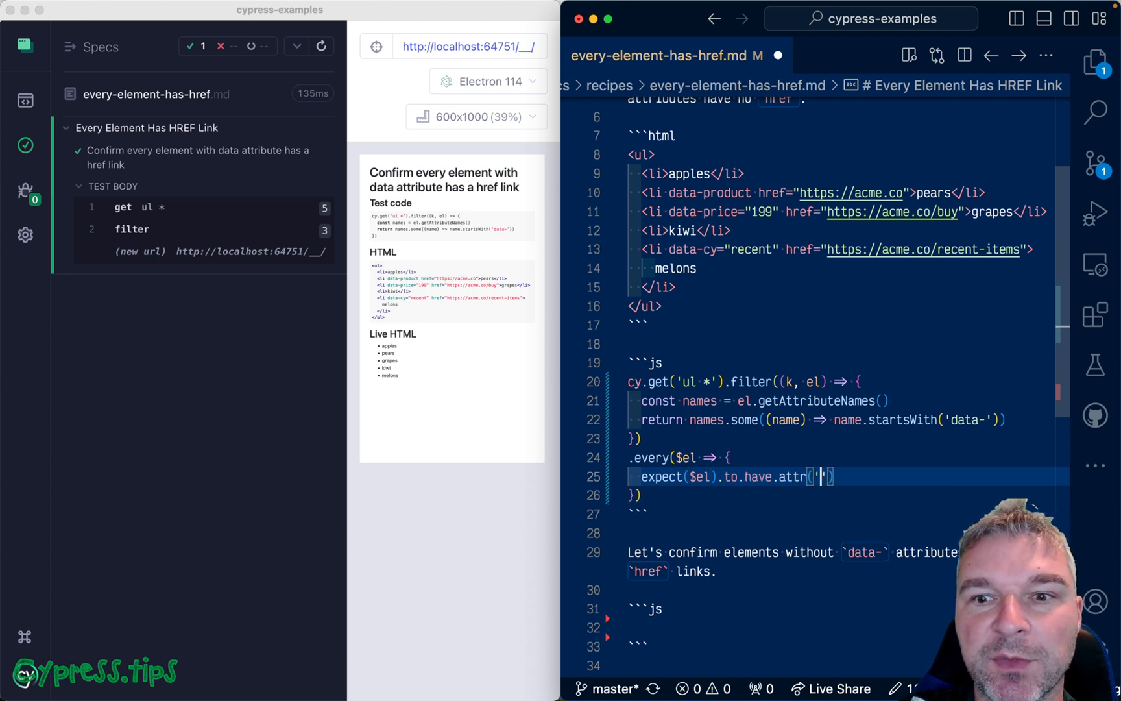
text(href)
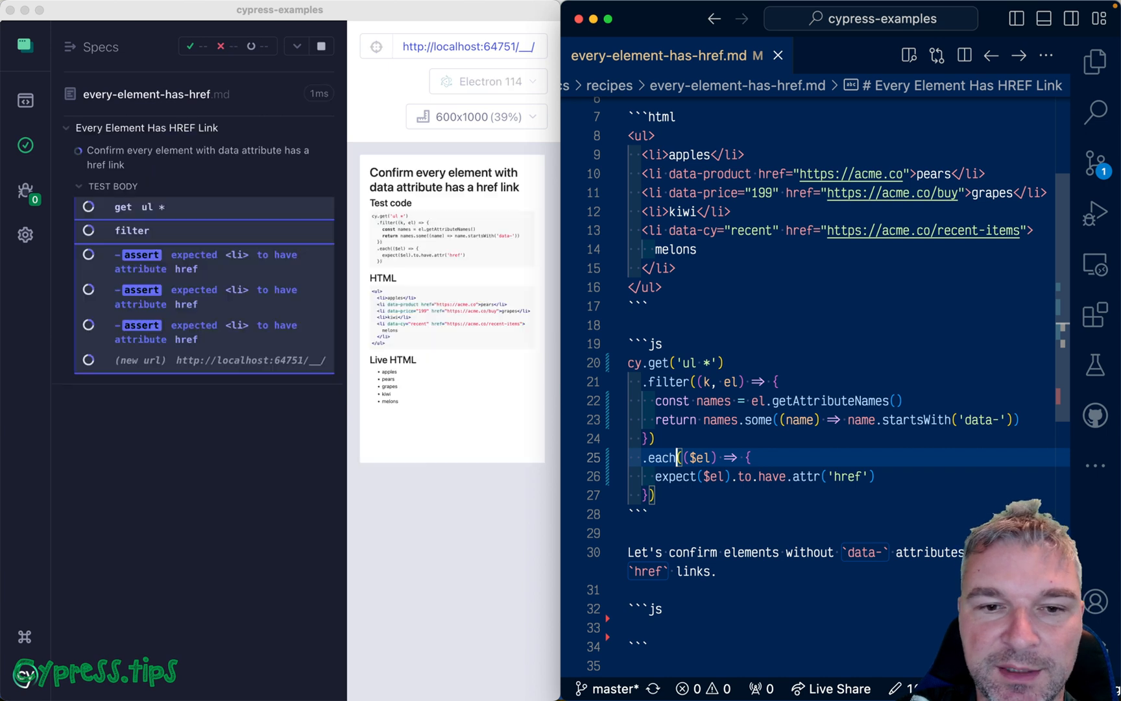
click(319, 46)
text(, `el ${k)
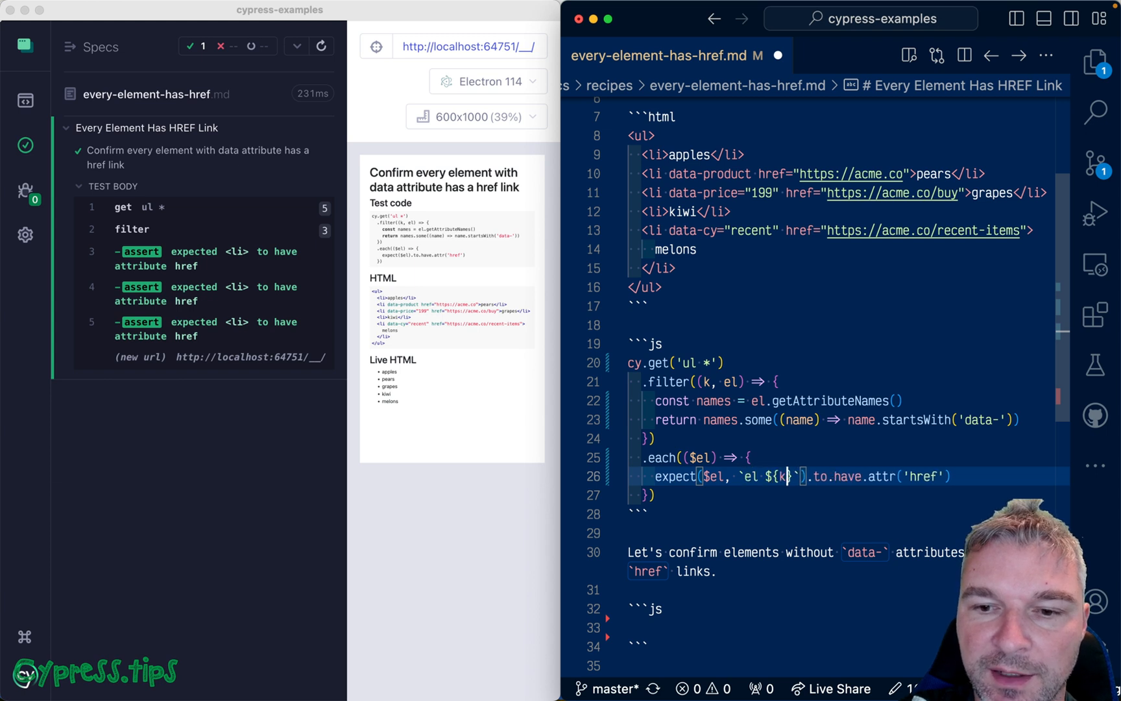
Step: Add k to .each and label each assertion `el ${k + 1}`
text(+ 1)
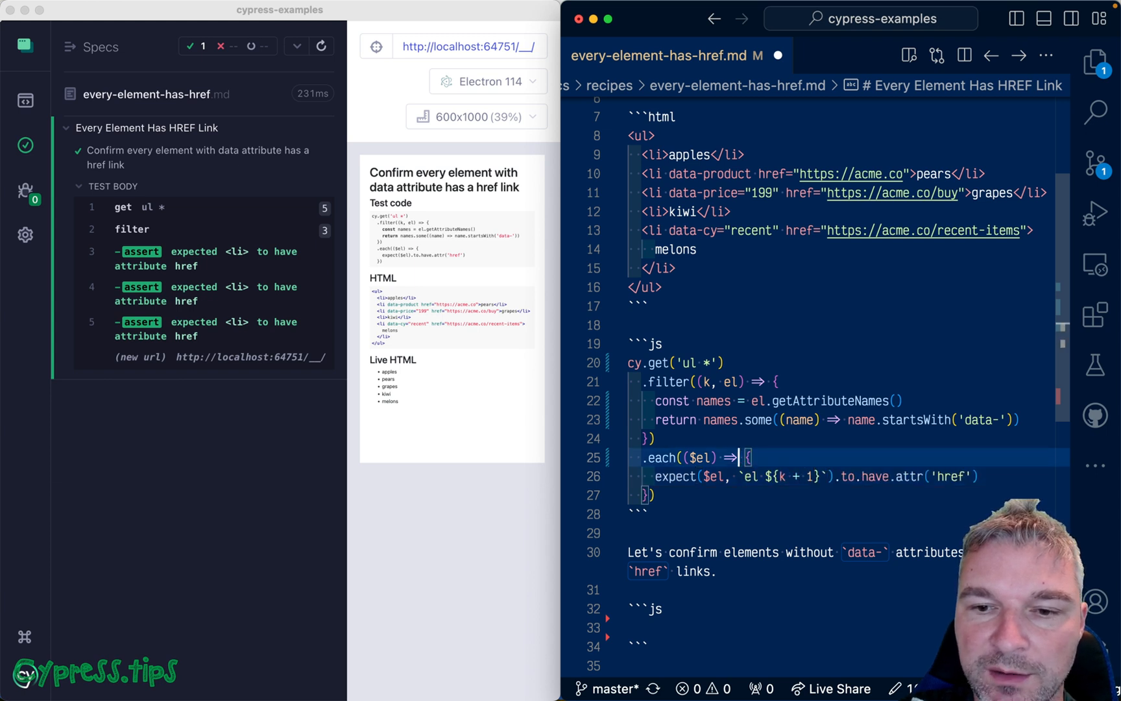
text(, k)
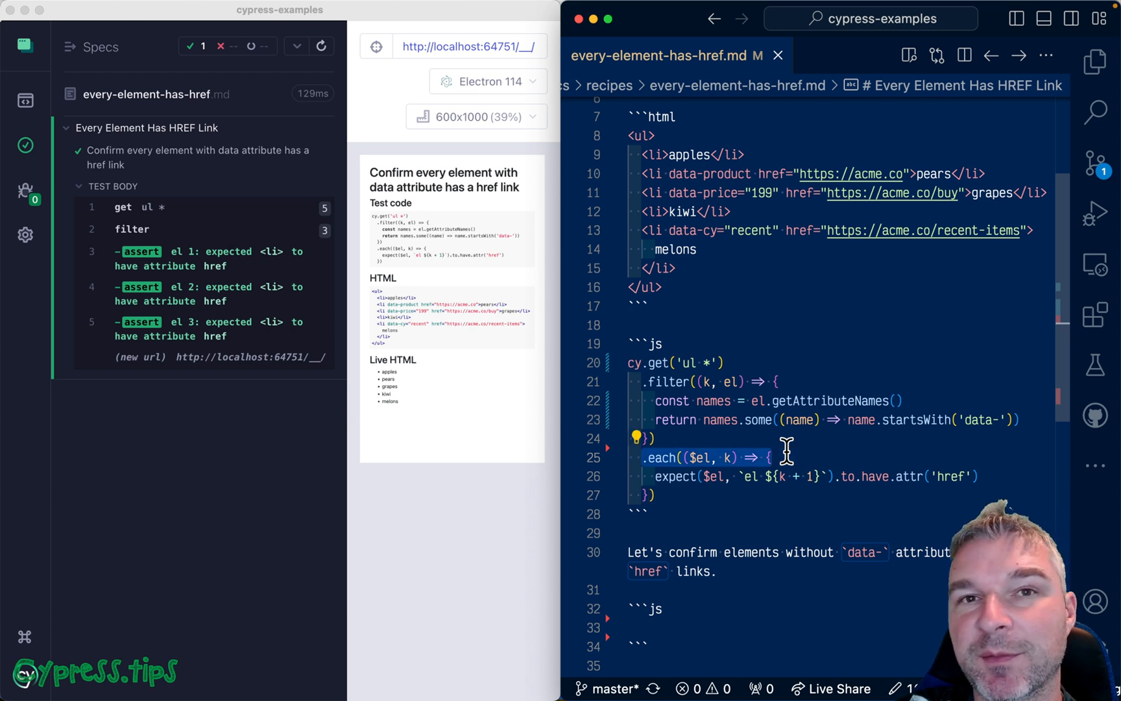
mouse_move(721, 379)
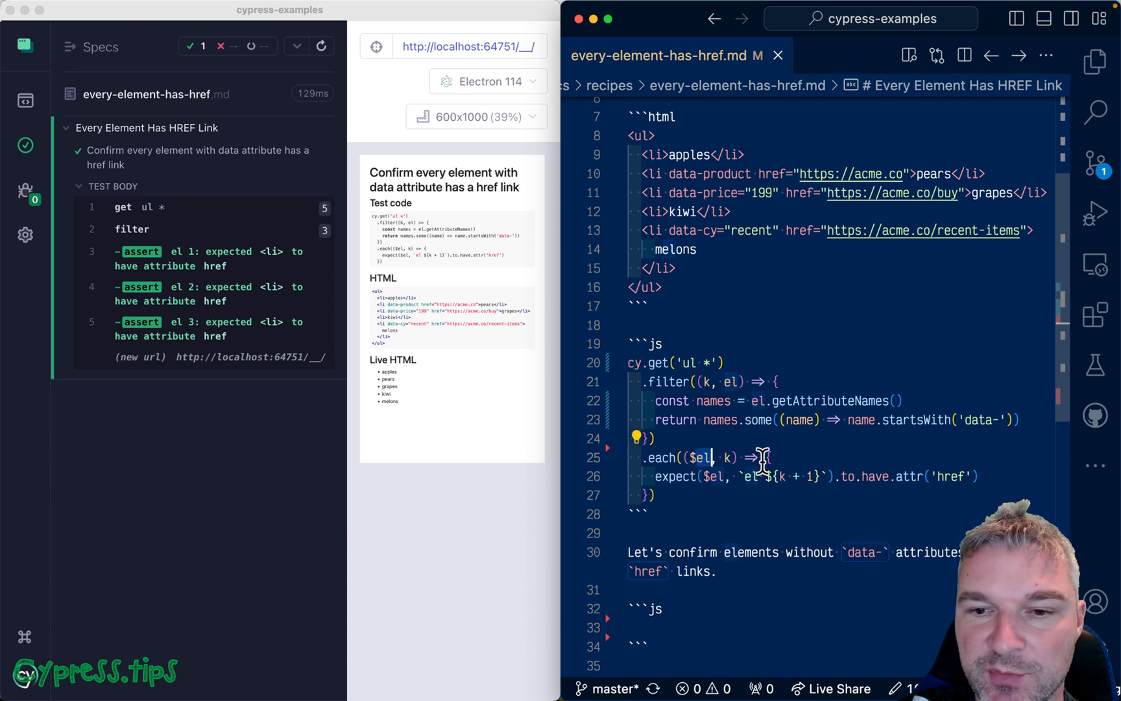
Step: Add a second js block querying 'ul *:not([href])' with the filter copied from the first
scroll(down, 3)
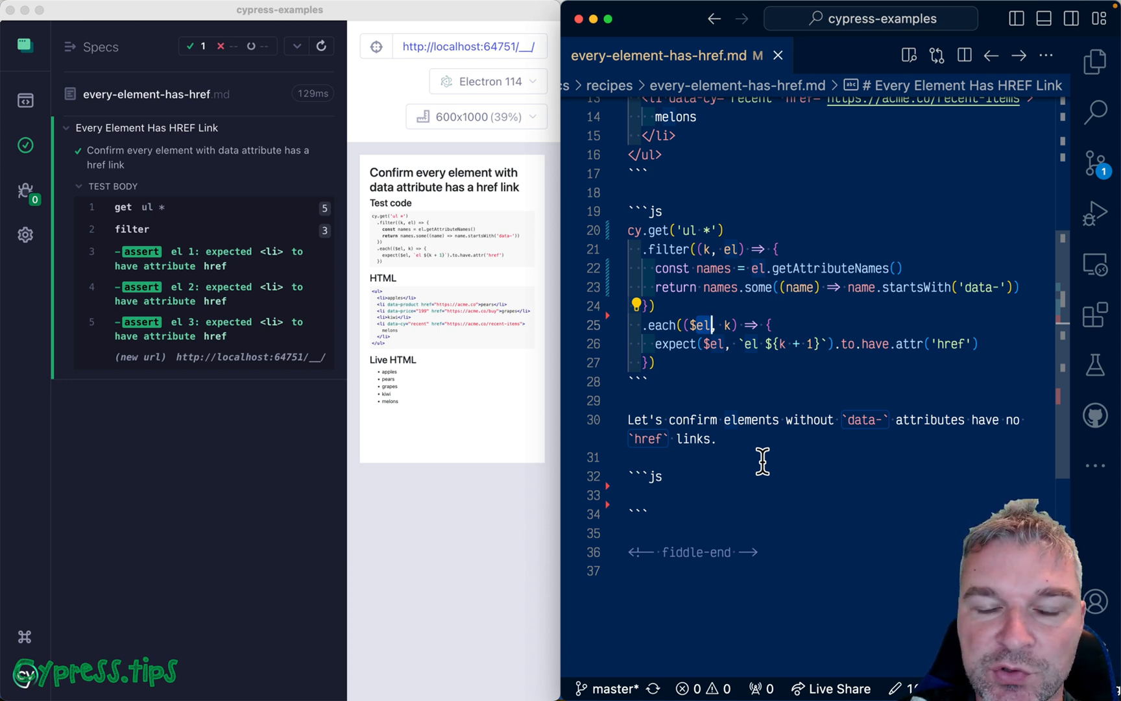
mouse_move(661, 364)
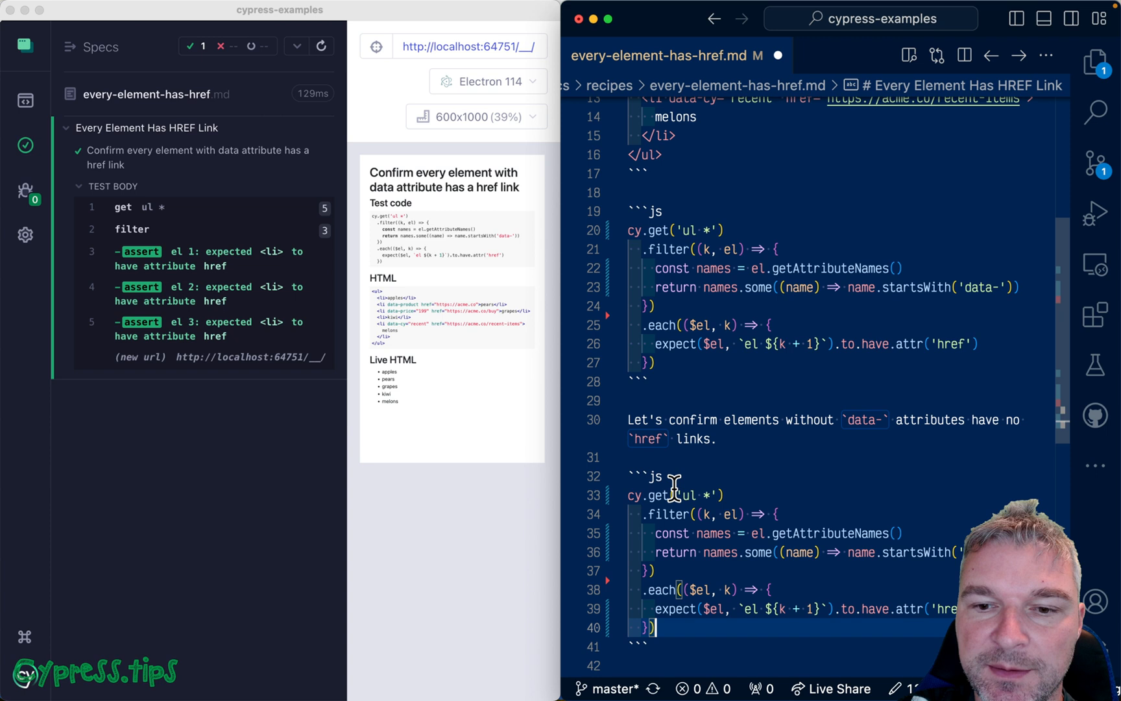
scroll(down, 3)
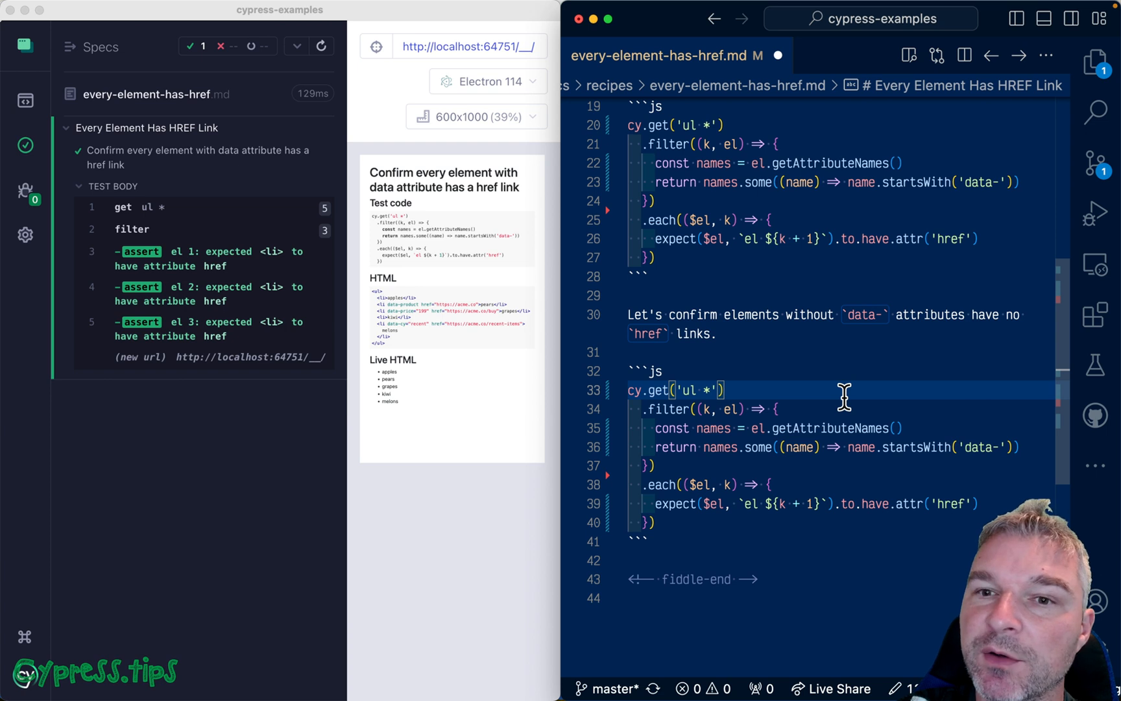
text(:)
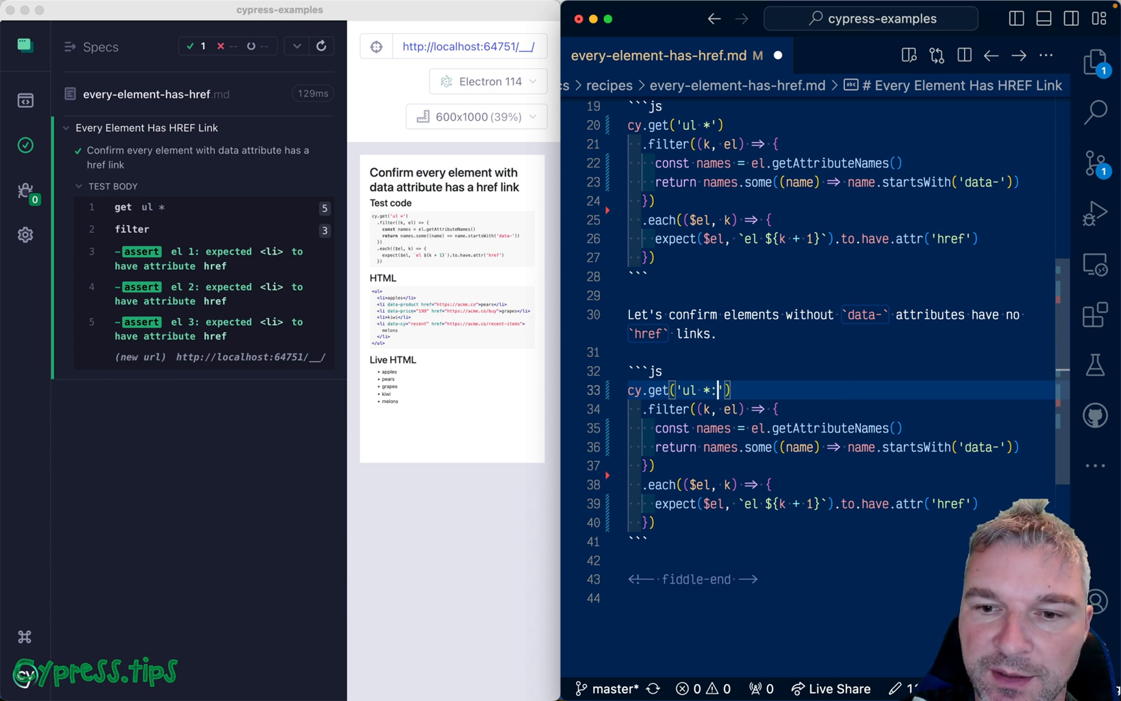
text(:not([href)
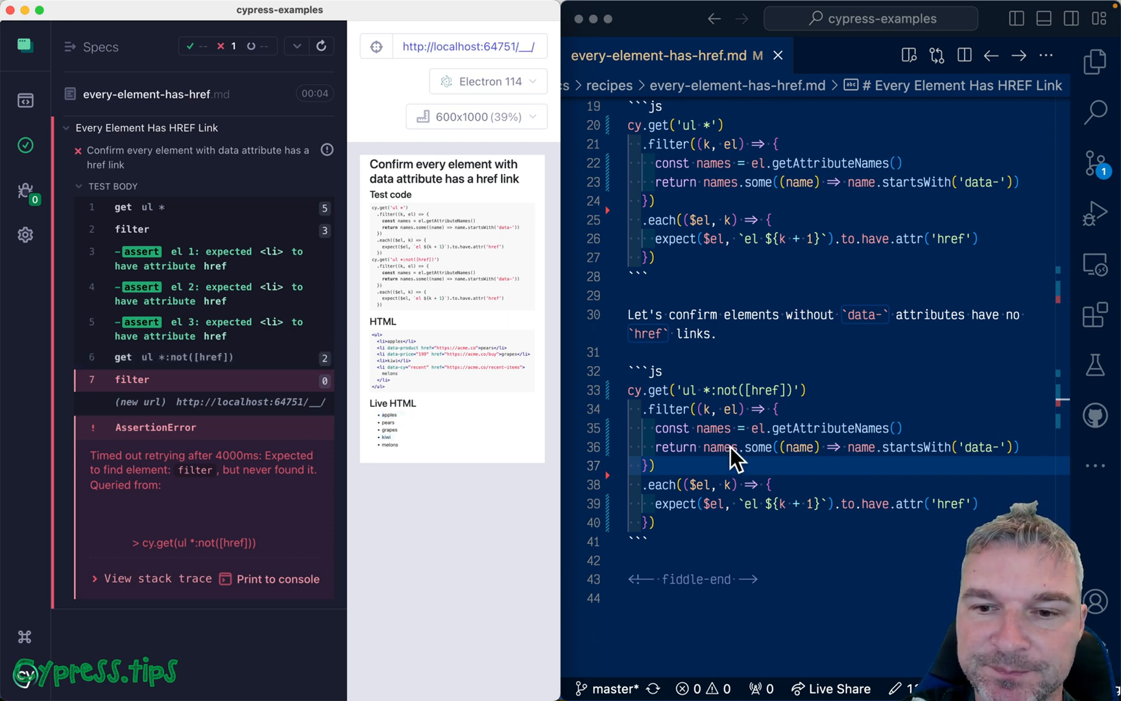
Step: Replace the second block's filter with .each and get names from $el[0].getAttributeNames()
click(774, 446)
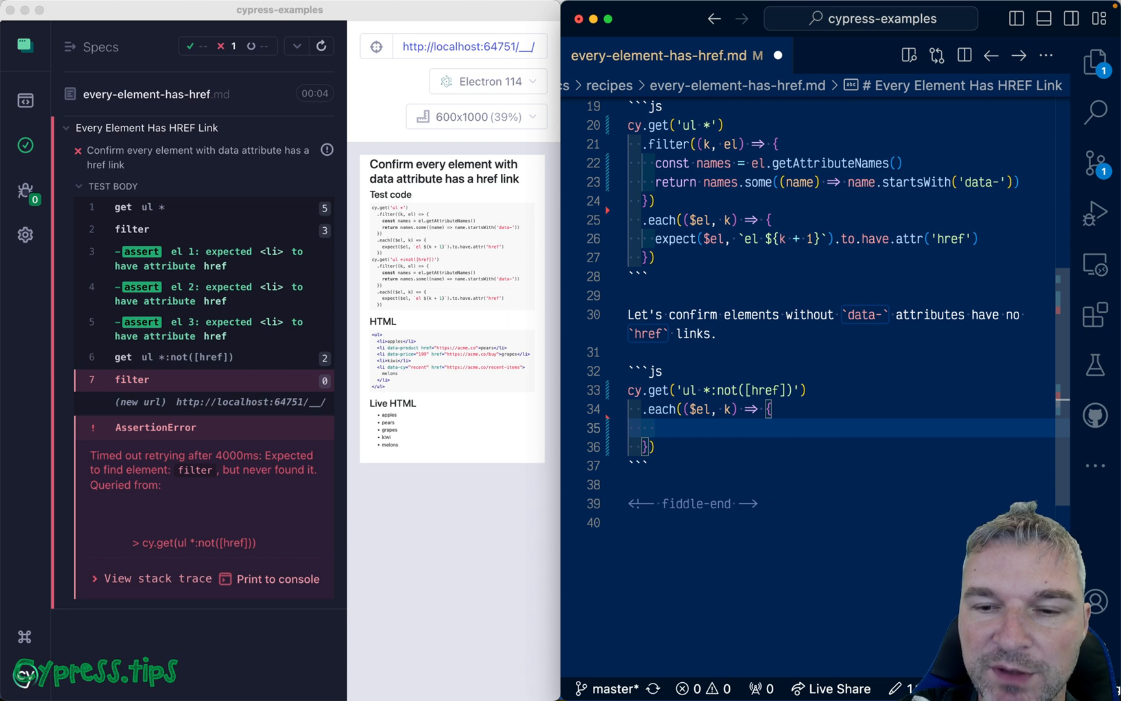
click(905, 162)
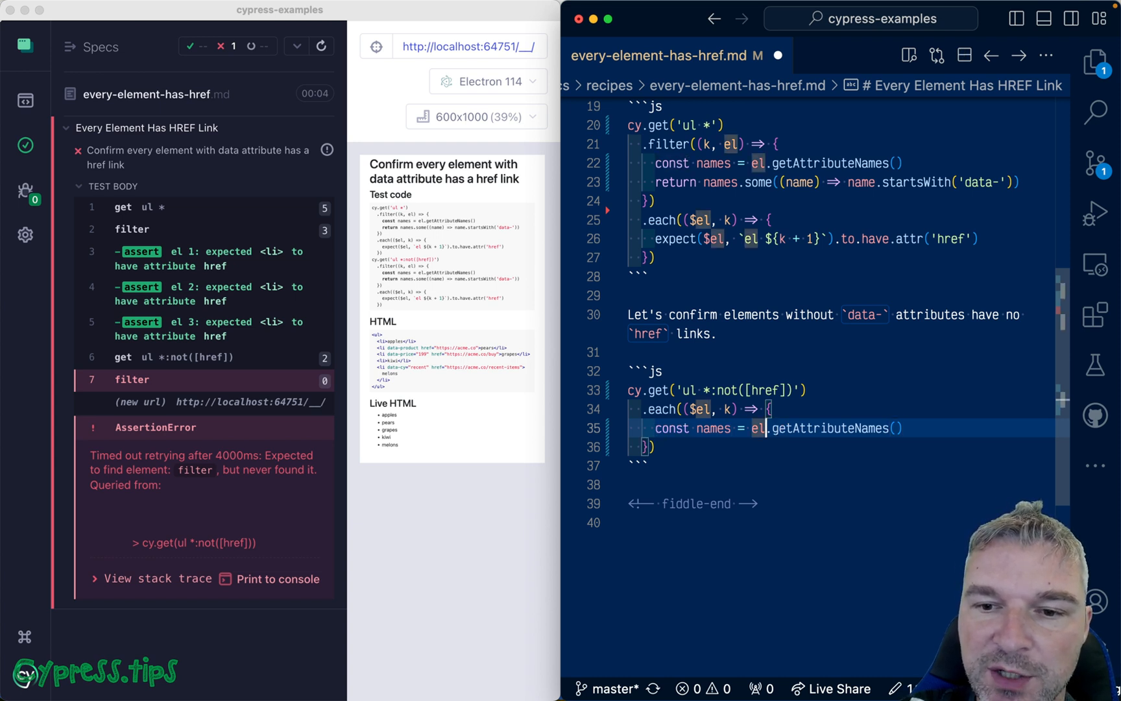
text($el[0])
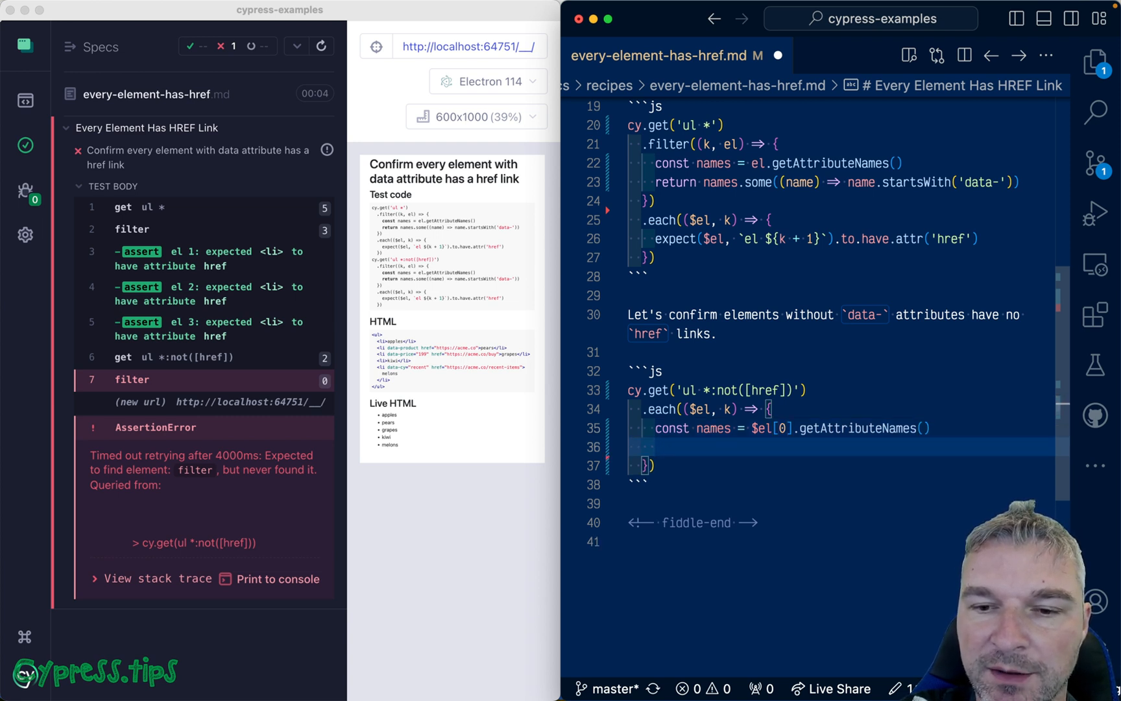
Step: Add expect(names, 'does not start with data-').to.satisfy(names => ...) using every
text(expect(na,es))
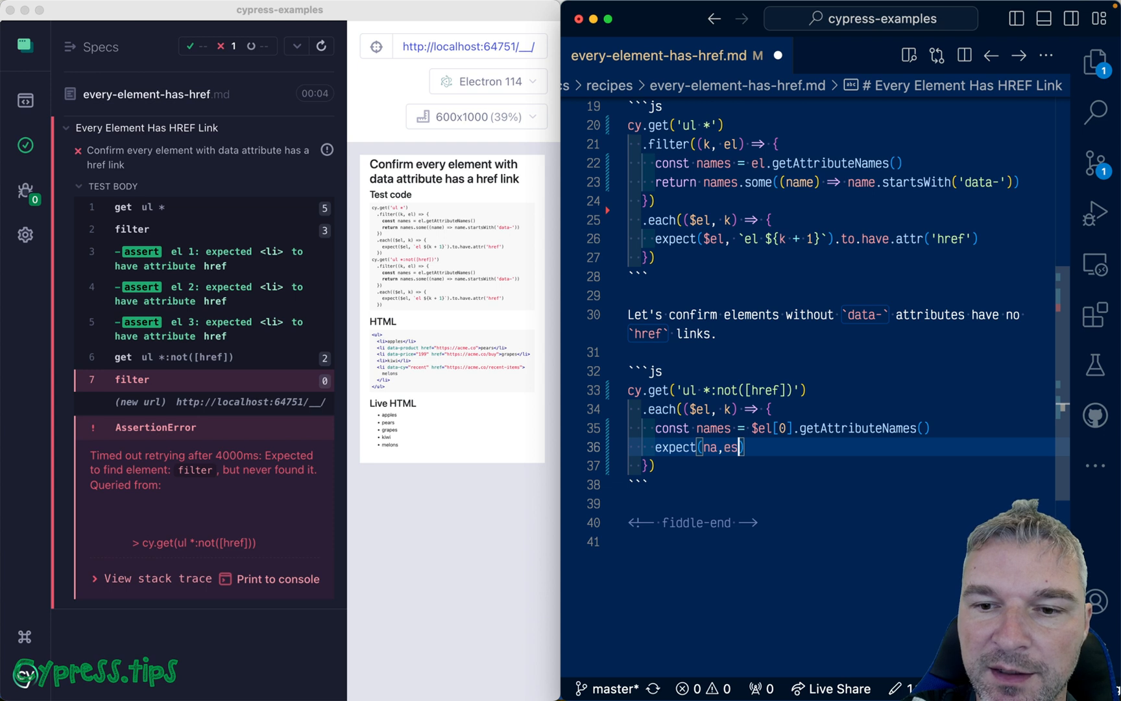
text(names)
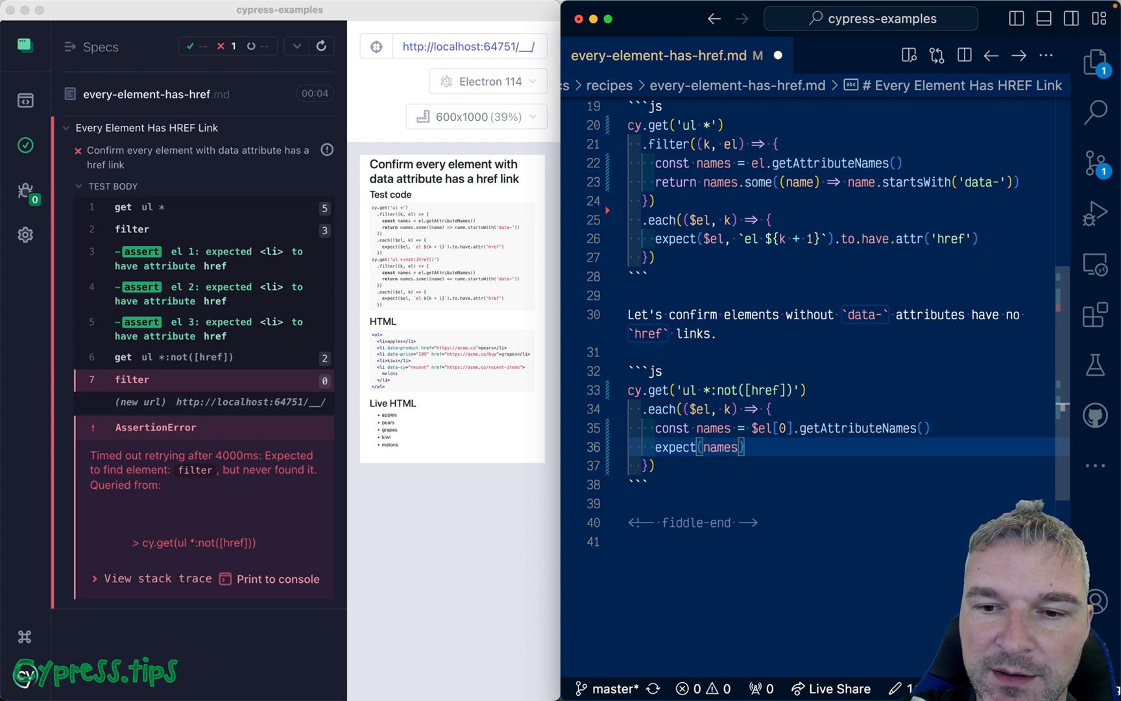
text(, 'does not start with d)
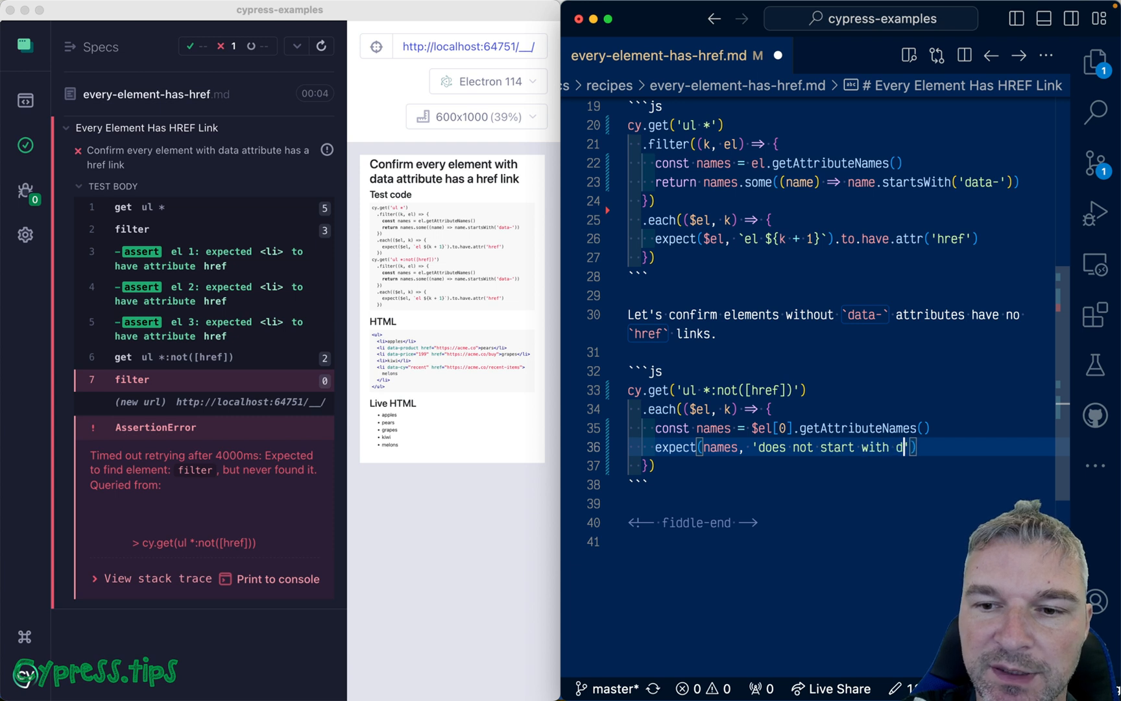
text(ata-').to.sa)
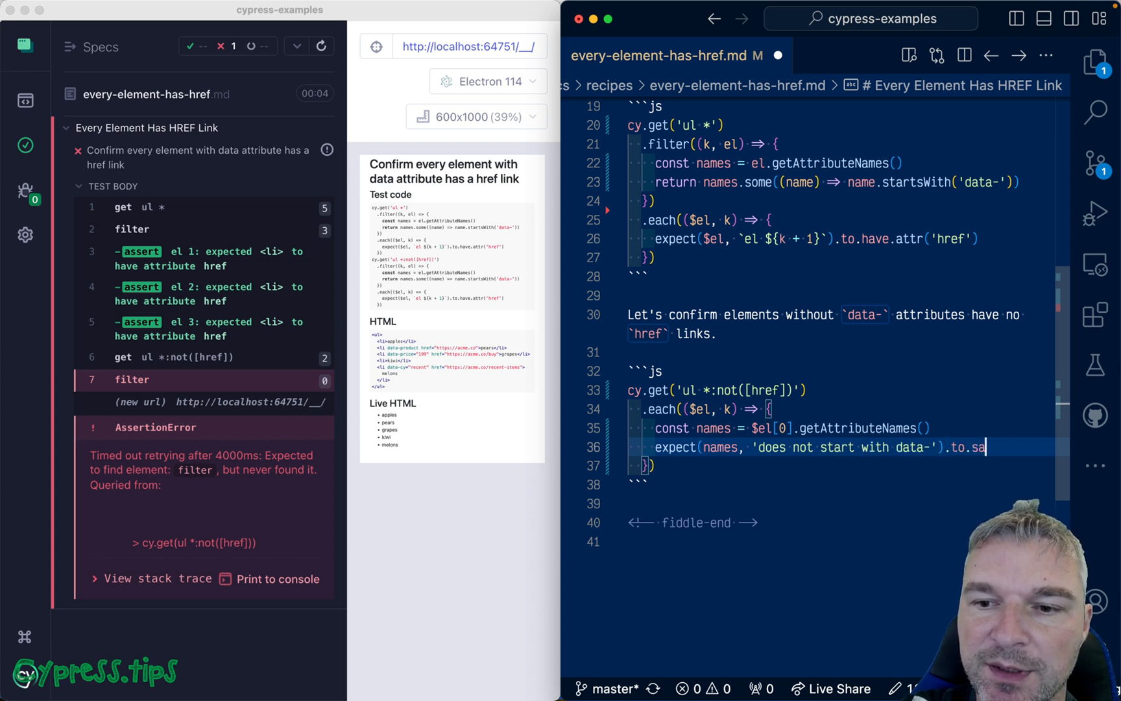
text(tisfy())
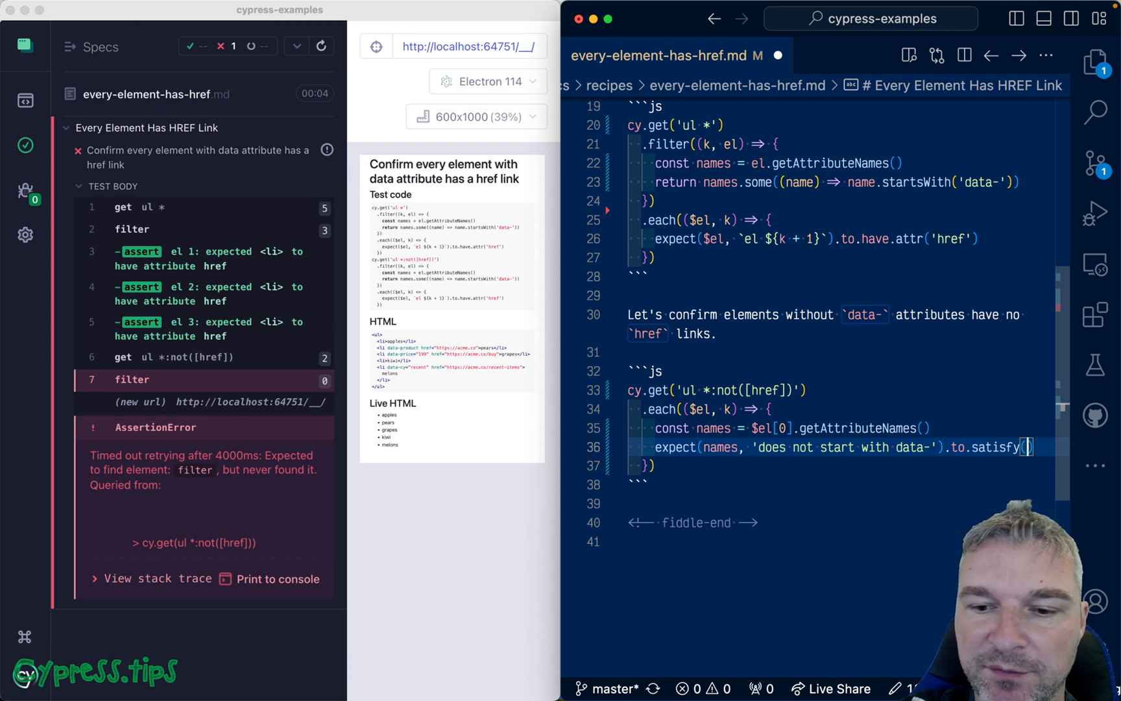
text(names =>)
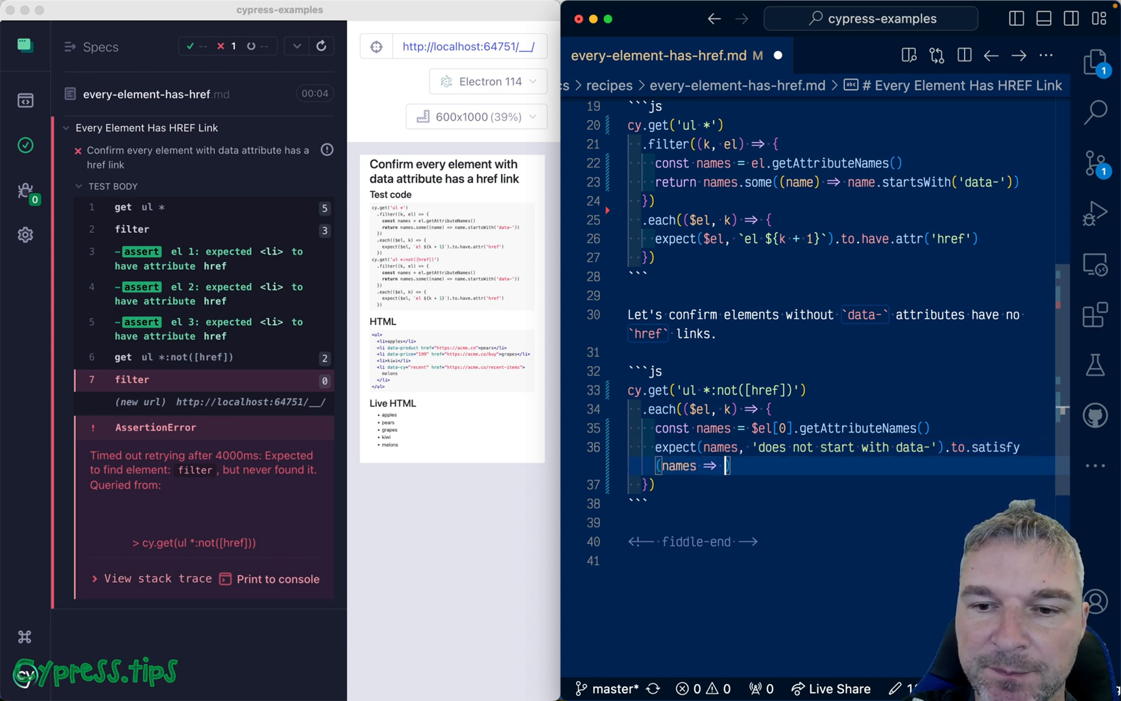
text(names) => !names.every((name) => name.starsWith('data-')),)
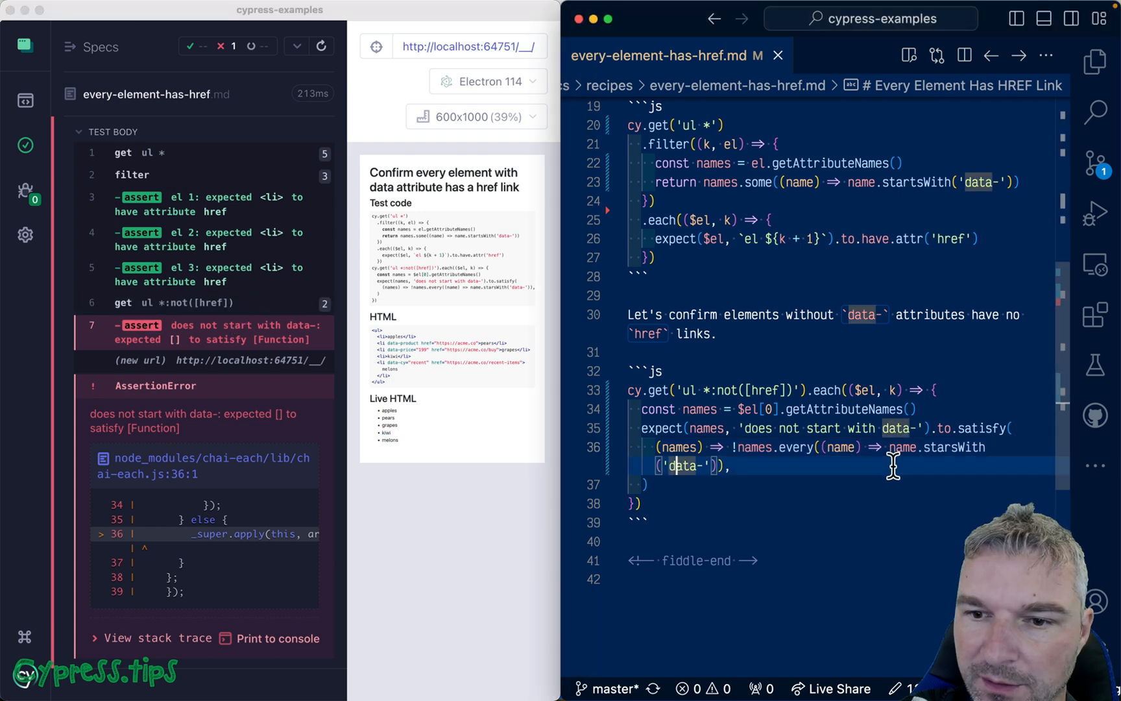
Step: Switch the satisfy callback from names.every to !names.some so the check passes
text(some)
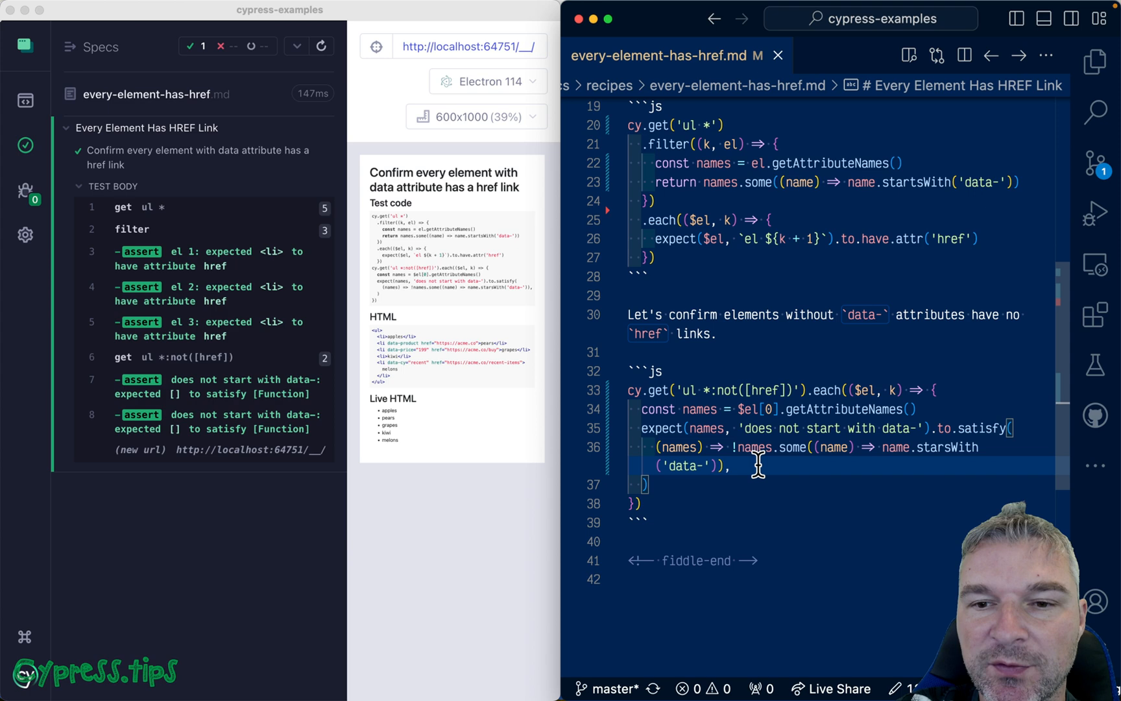
scroll(up, 3)
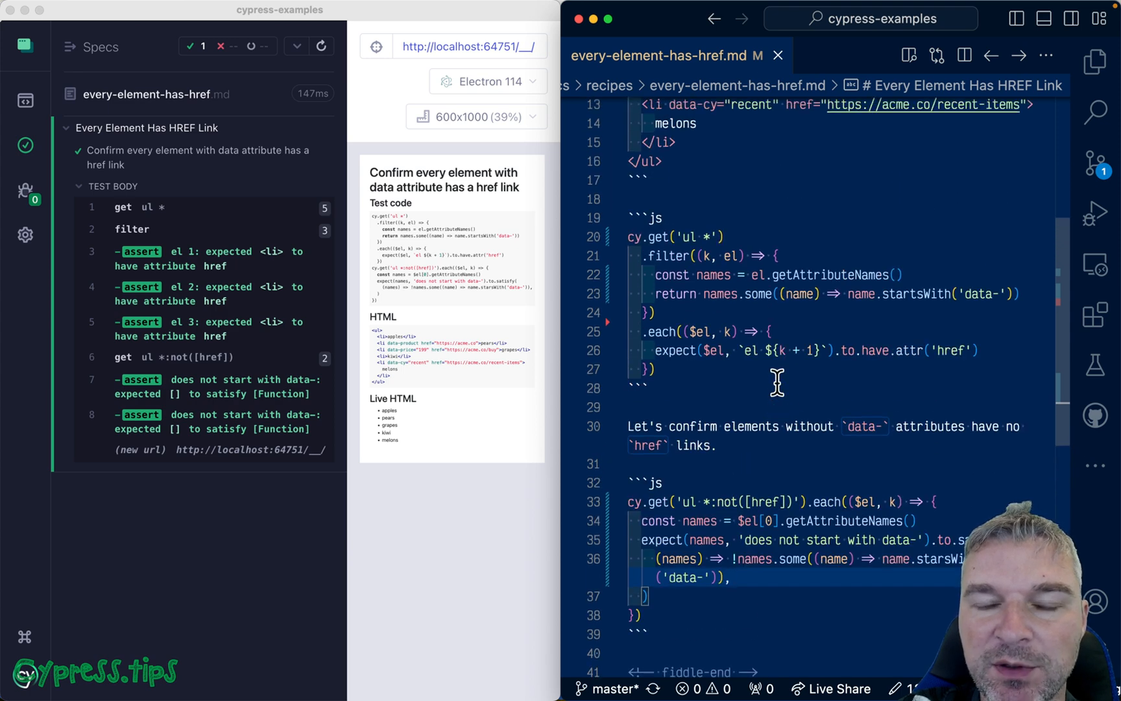
mouse_move(751, 331)
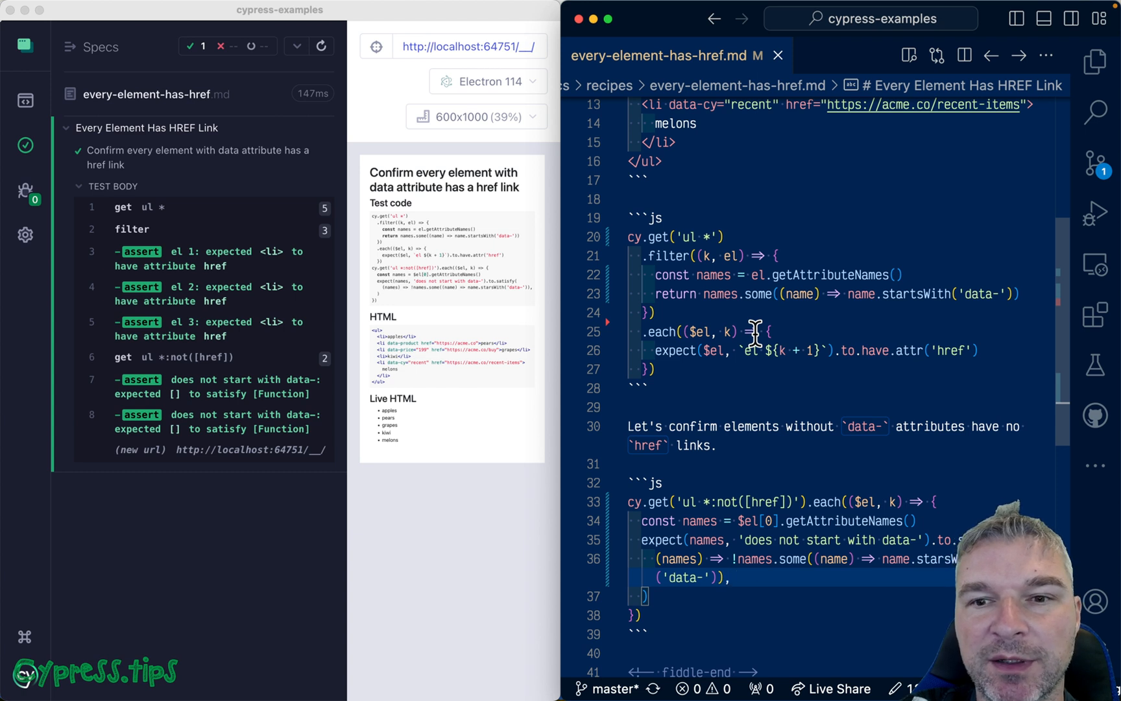
mouse_move(751, 531)
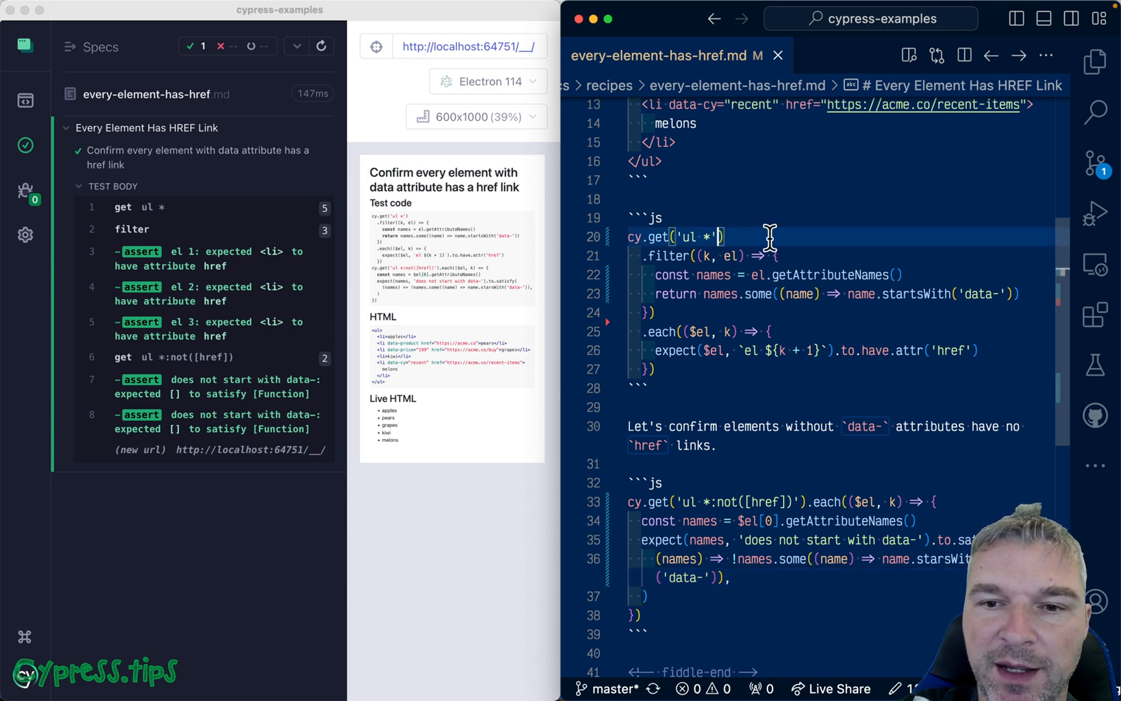
Step: Change the first selector to '[href]' and place the copied satisfy check in its .each
text([href])
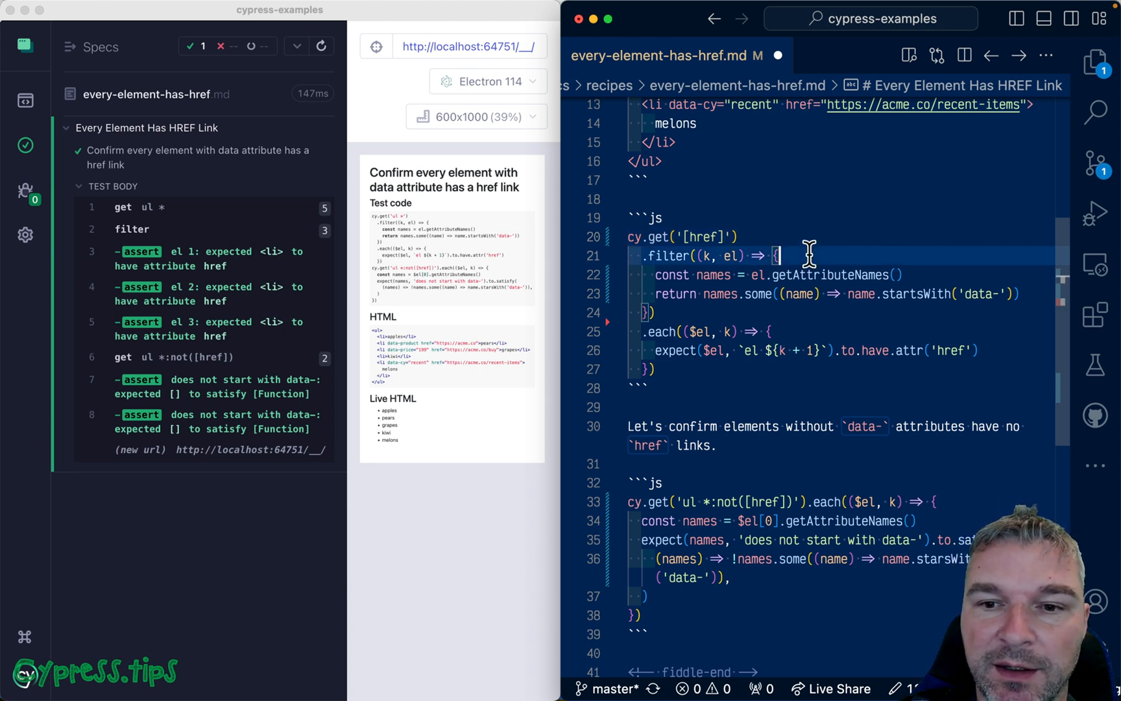
scroll(down, 3)
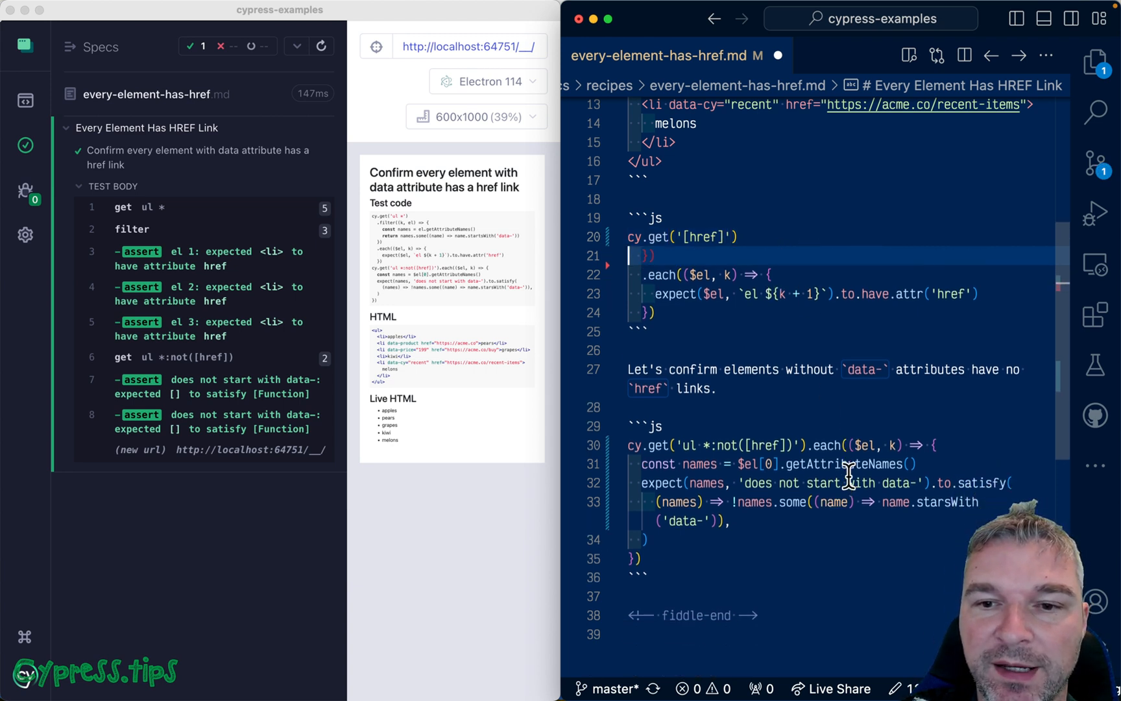
scroll(up, 3)
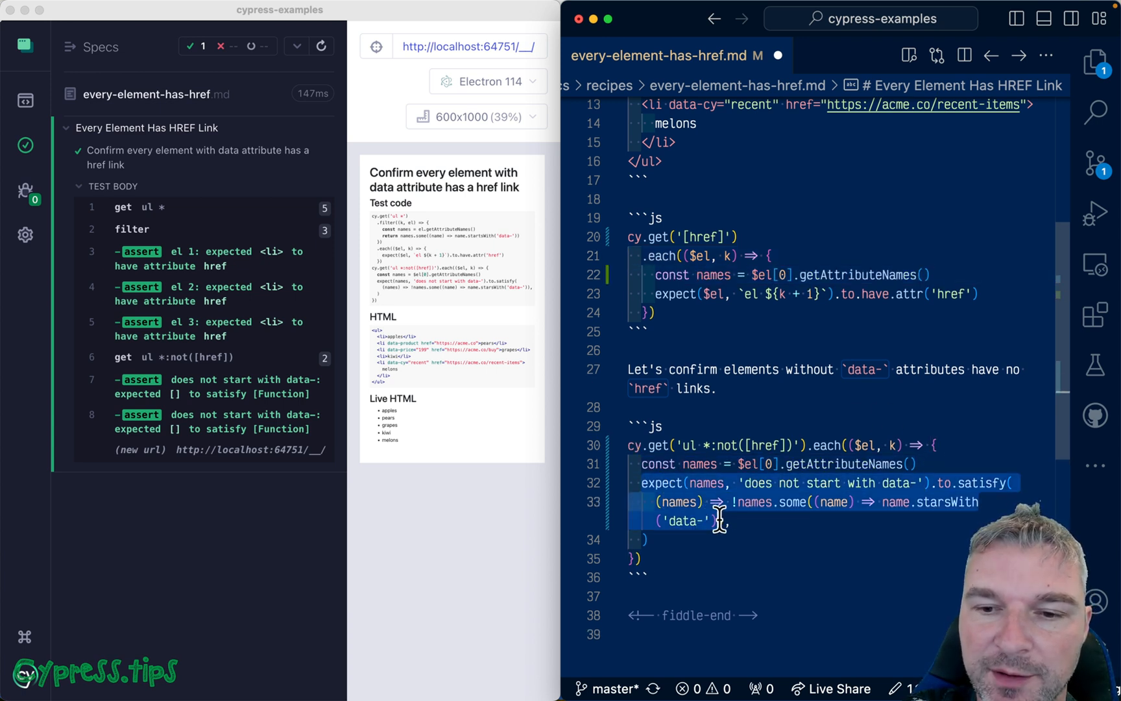
click(993, 294)
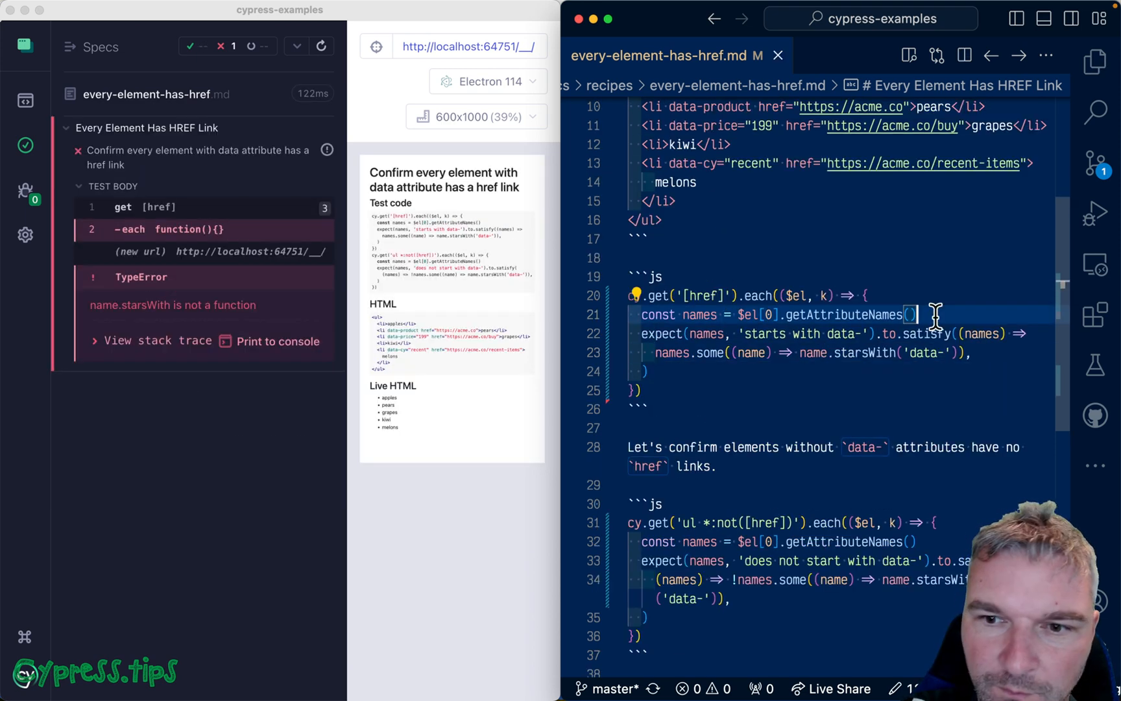
Step: Add console.log(names) and fix the startsWith check, then scroll to the file's top
text(console.log(names)
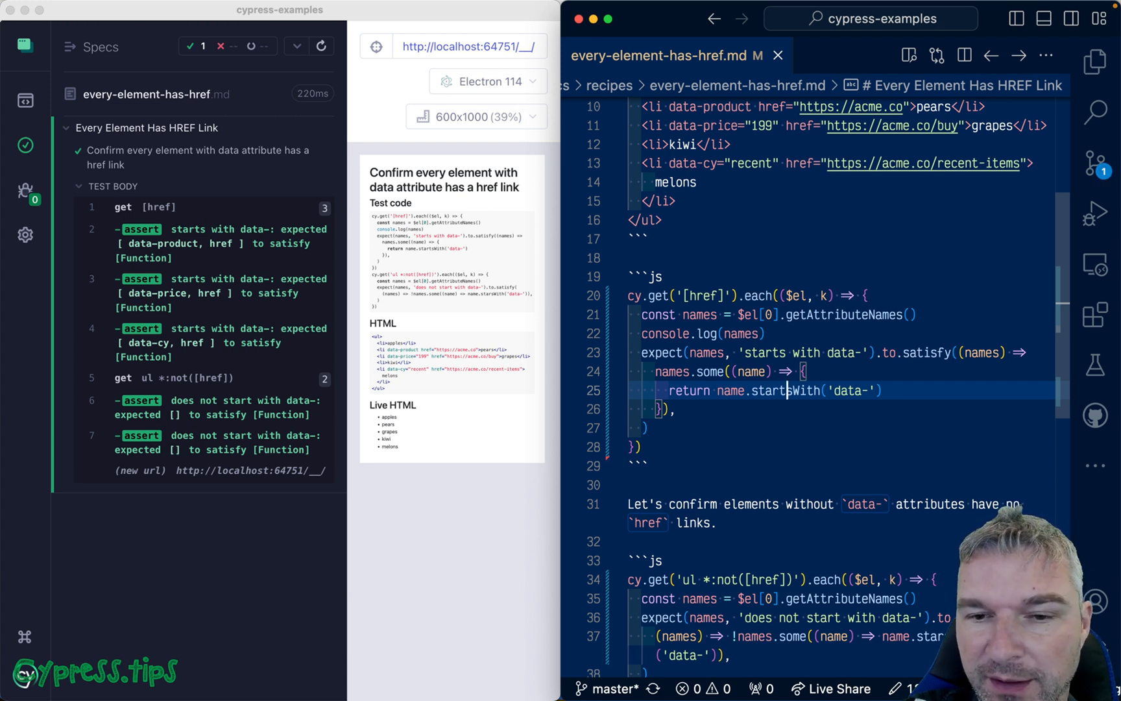
scroll(up, 3)
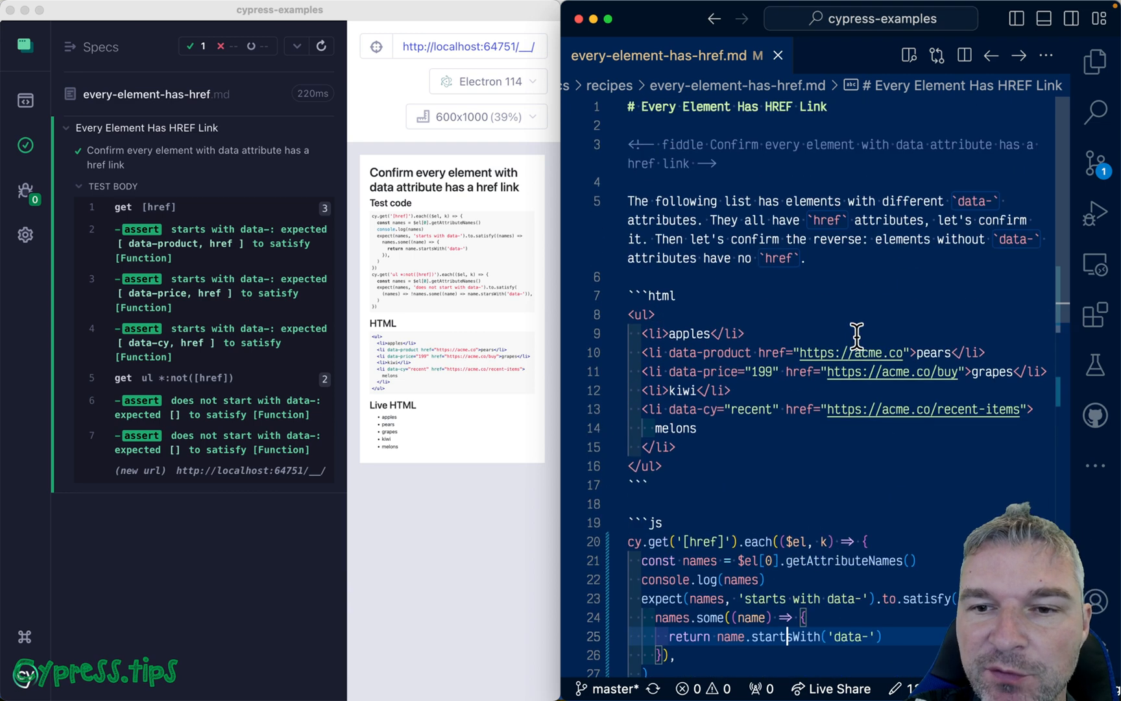